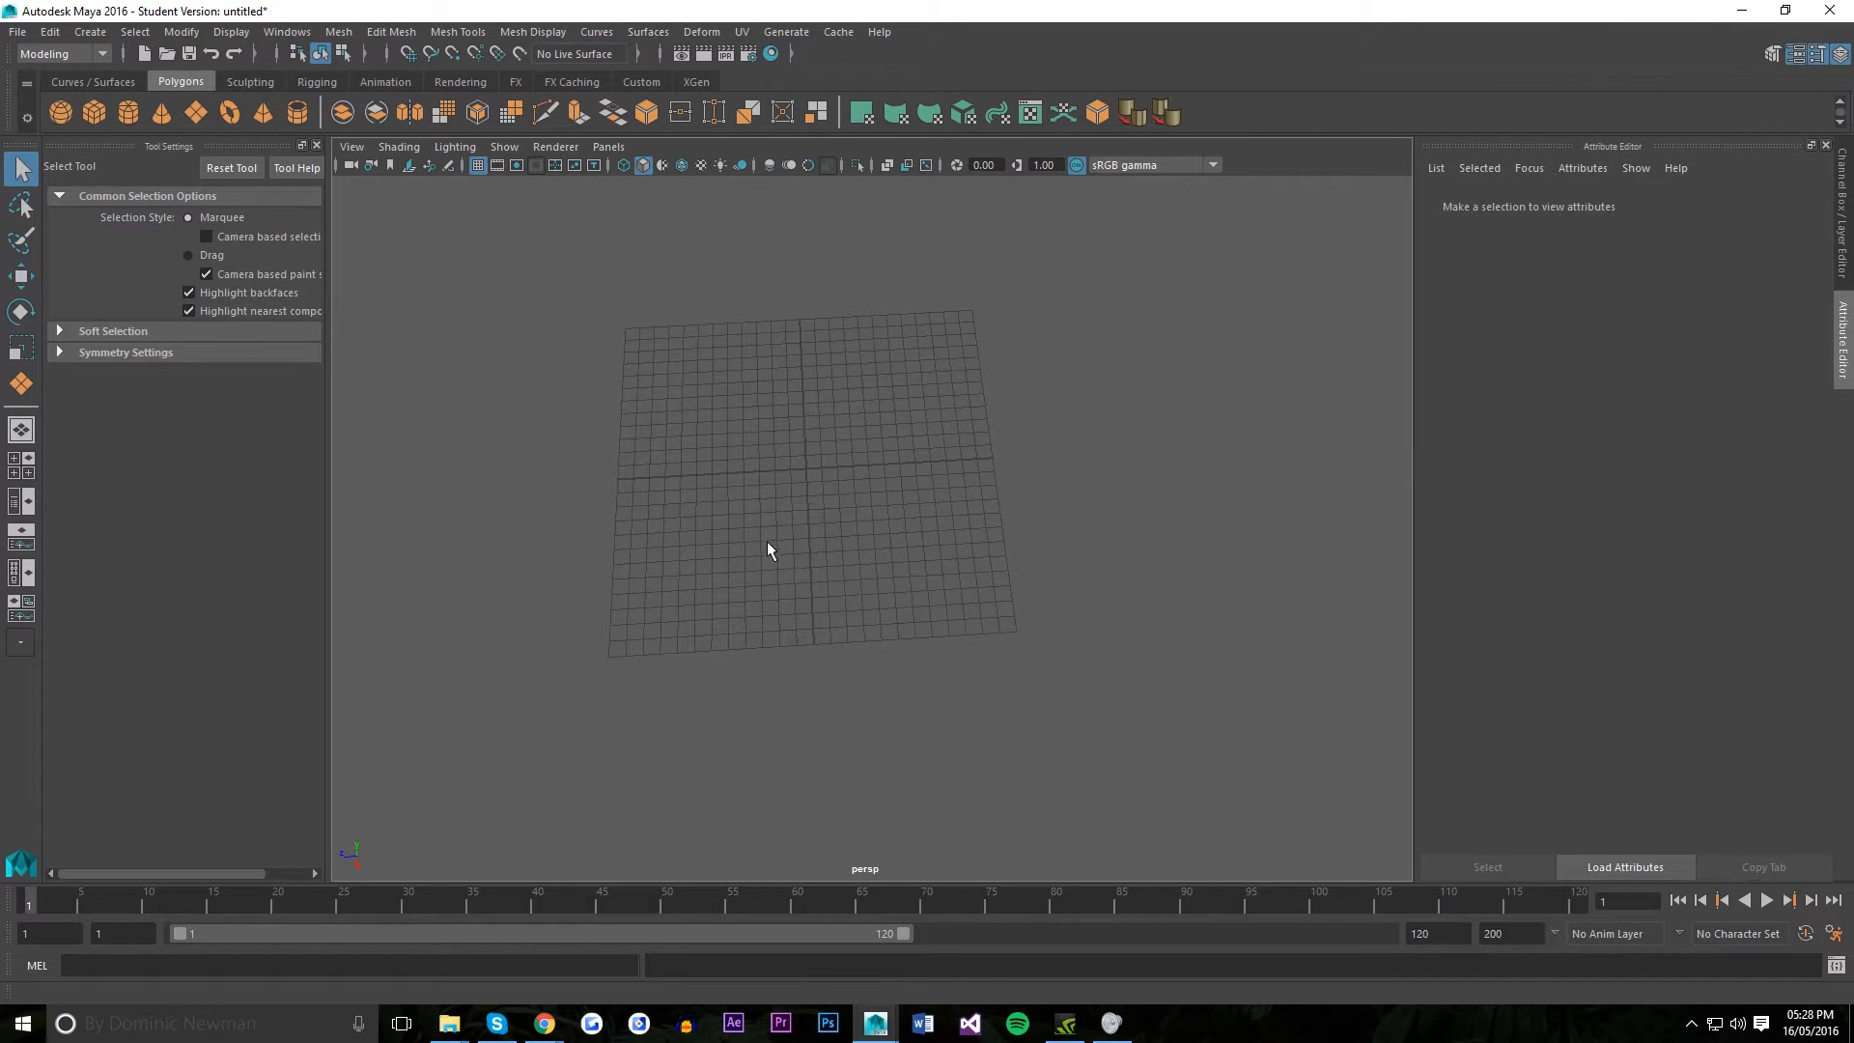
mouse_move(873, 465)
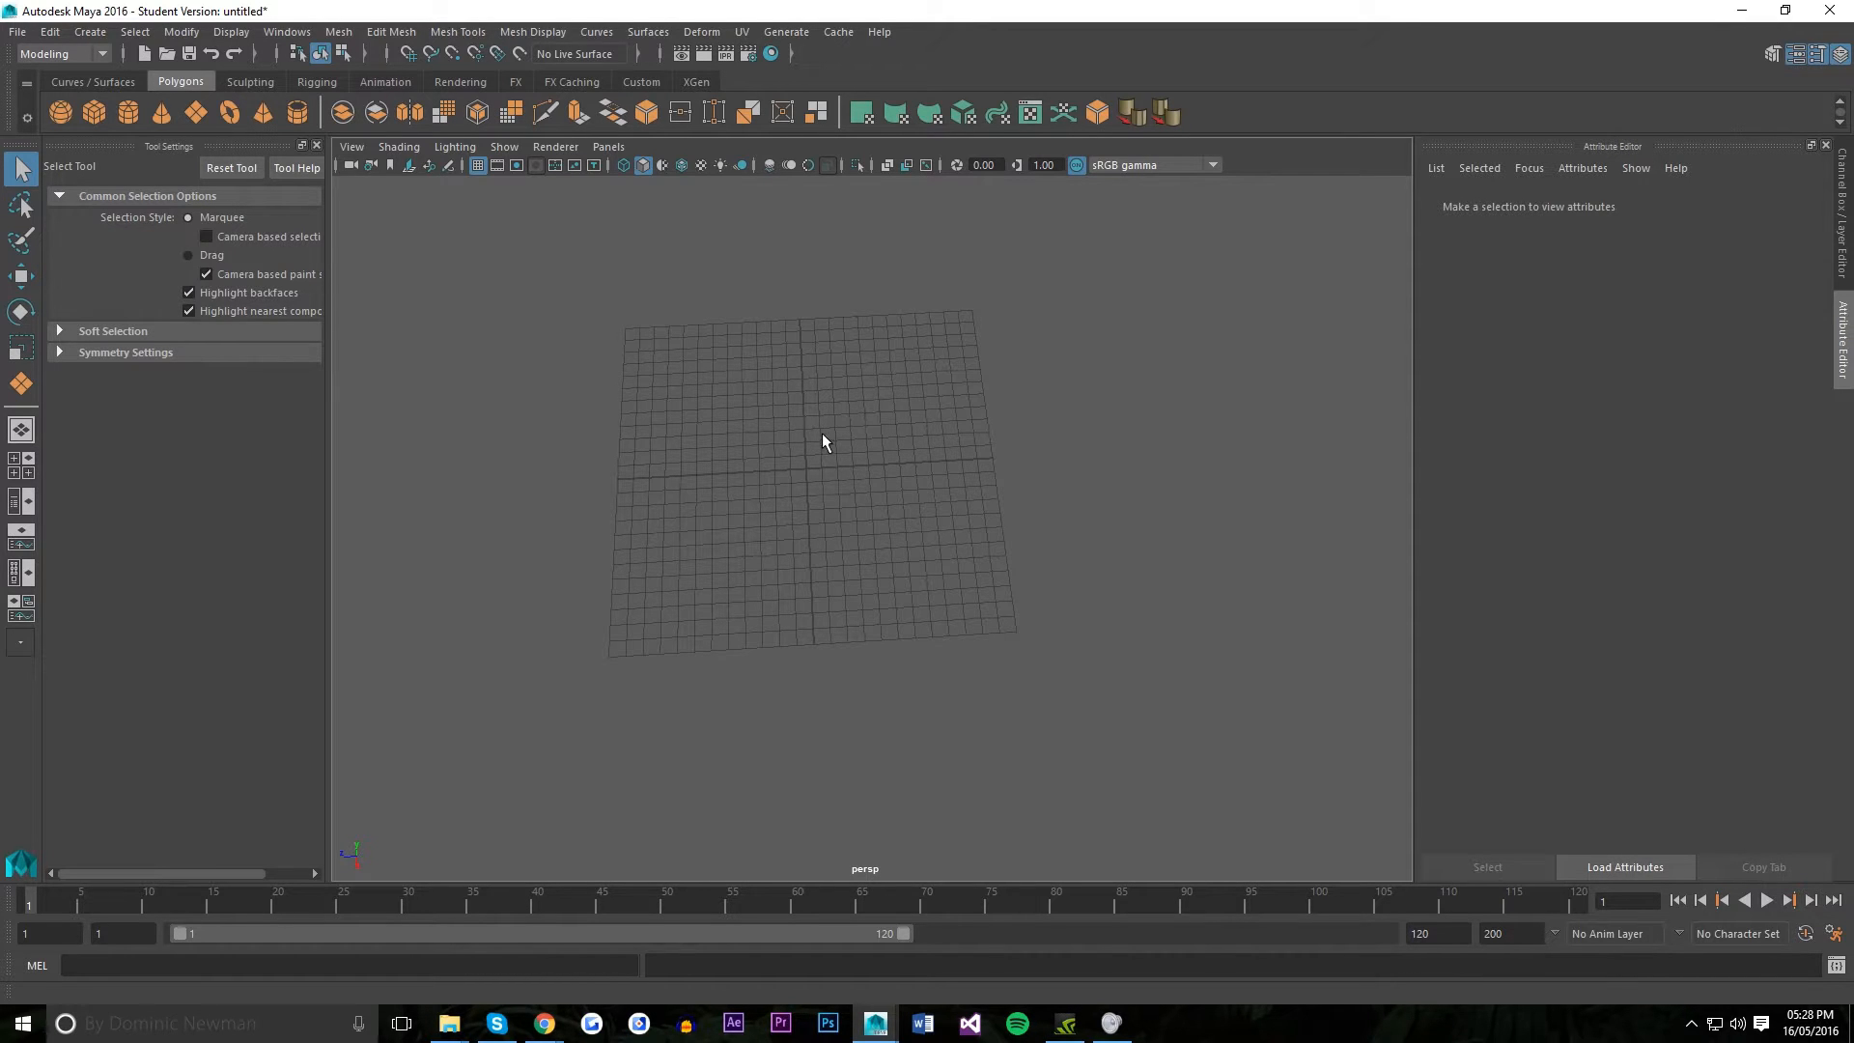
Create a small polygon plane, pPlane1, at the grid origin and view its transform attributes.
click(22, 383)
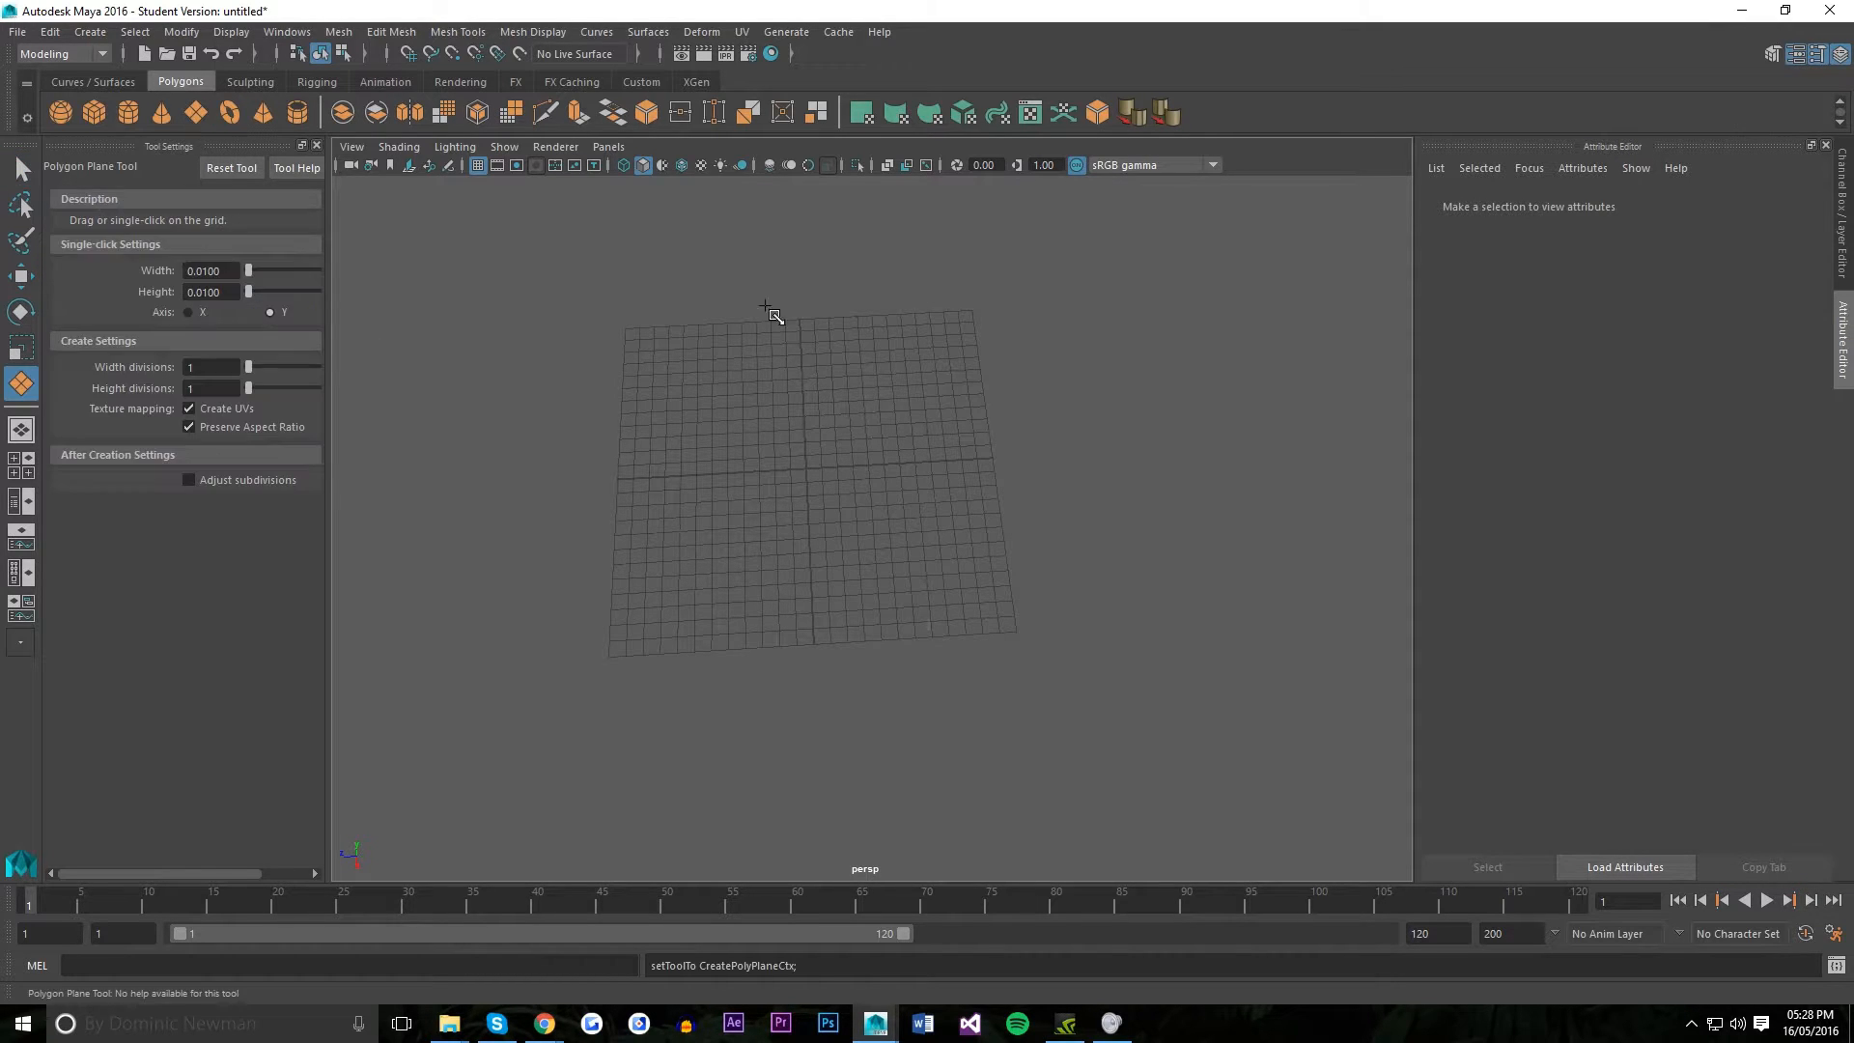
click(804, 473)
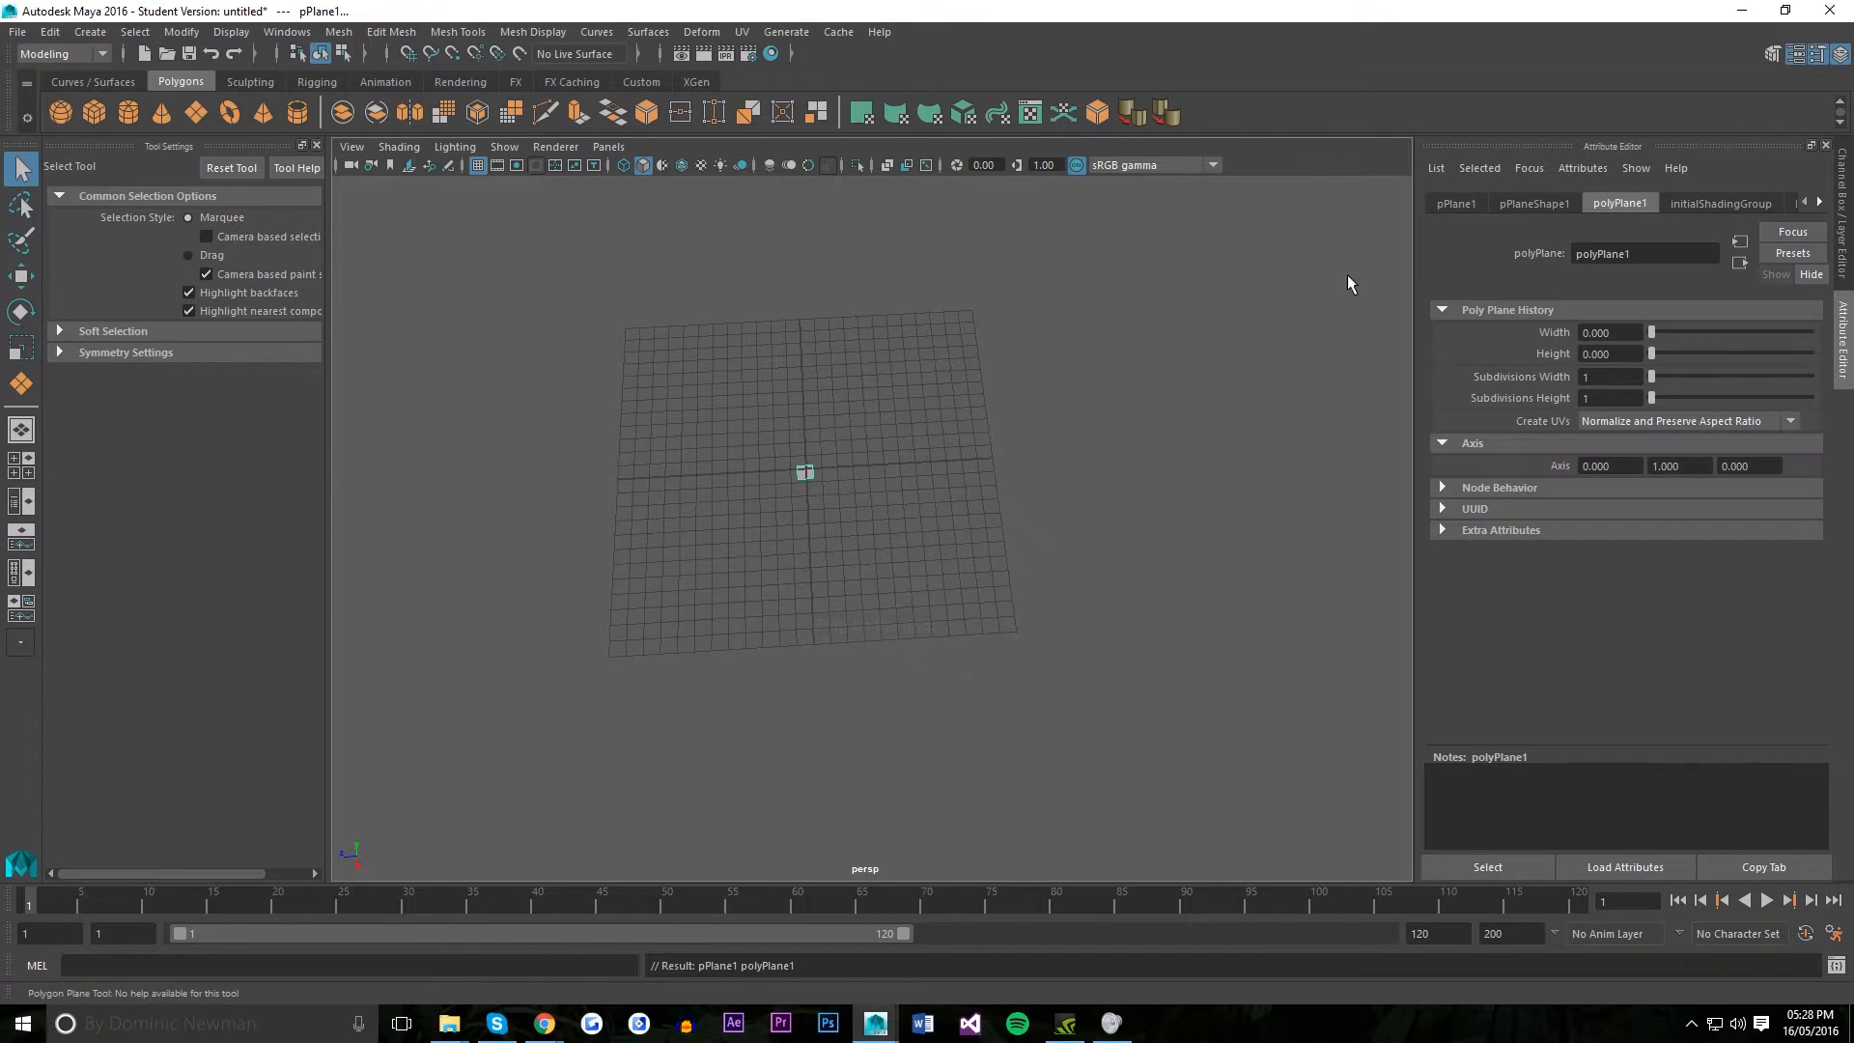
click(1455, 201)
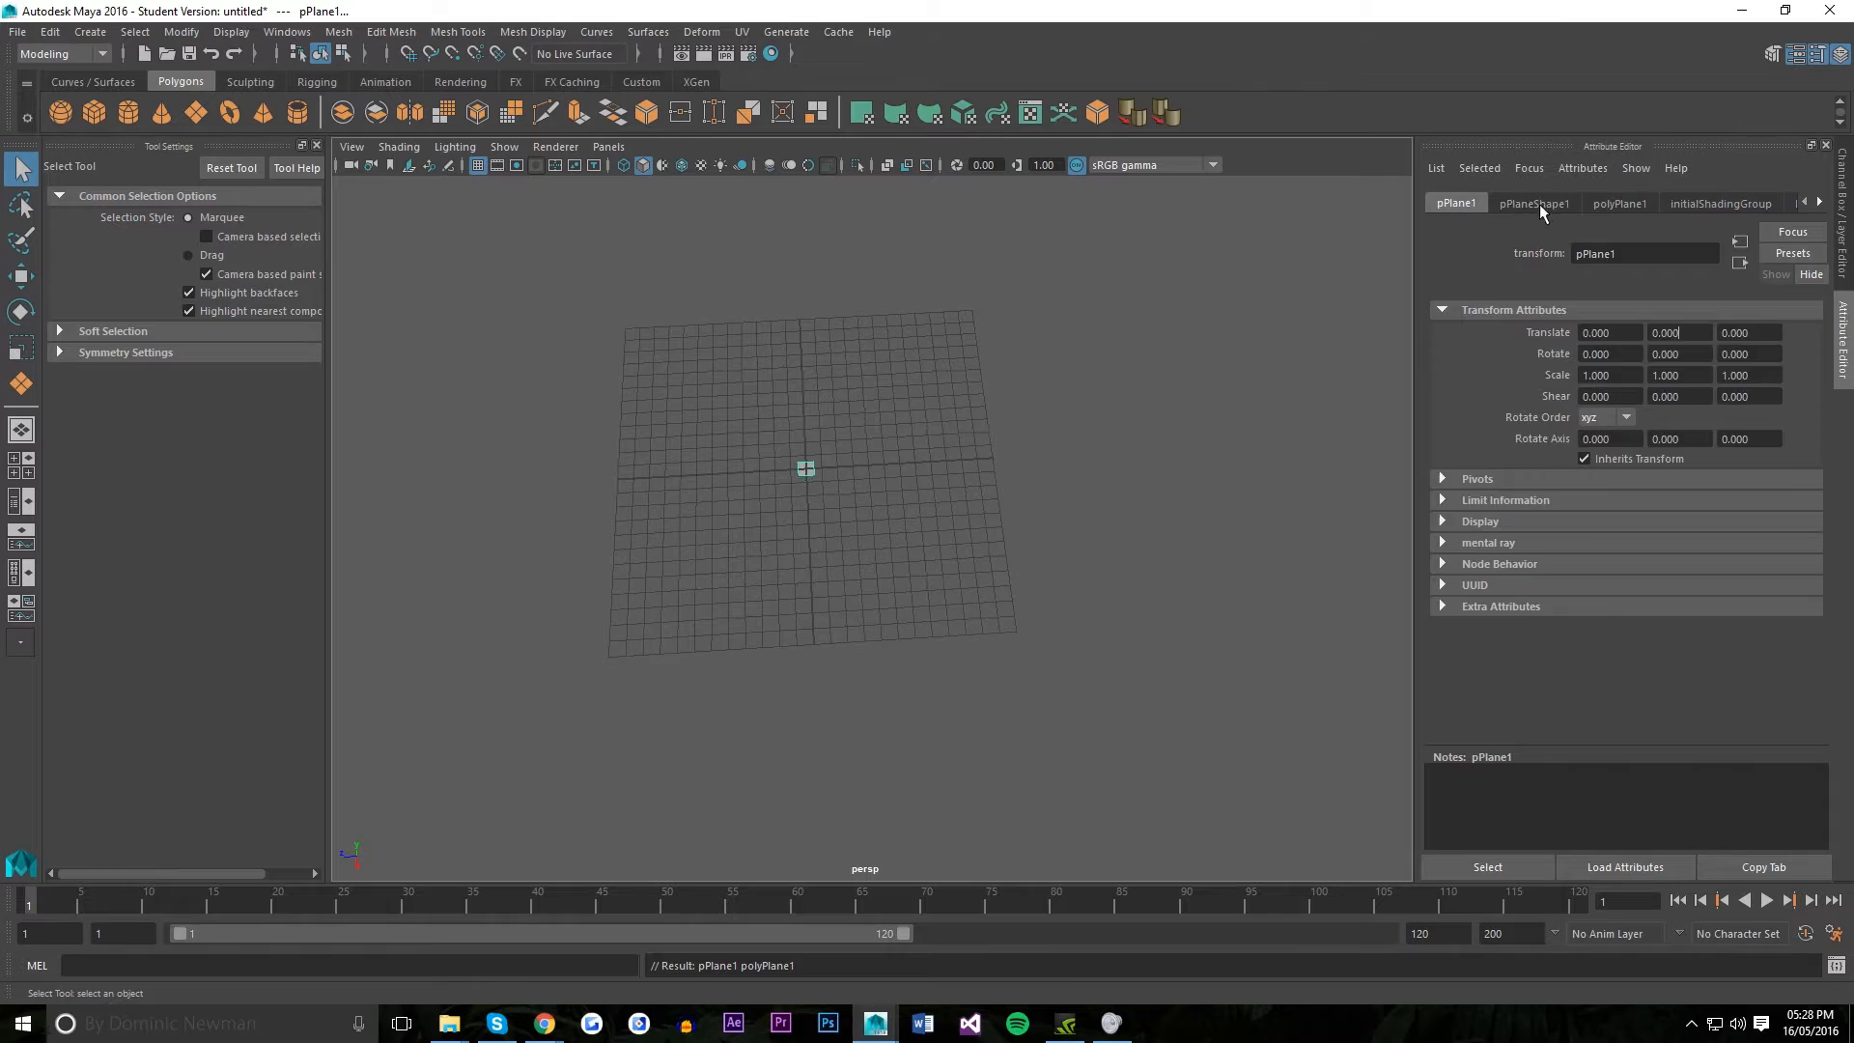
Set polyPlane1's Width and Height to 100 each.
click(1619, 201)
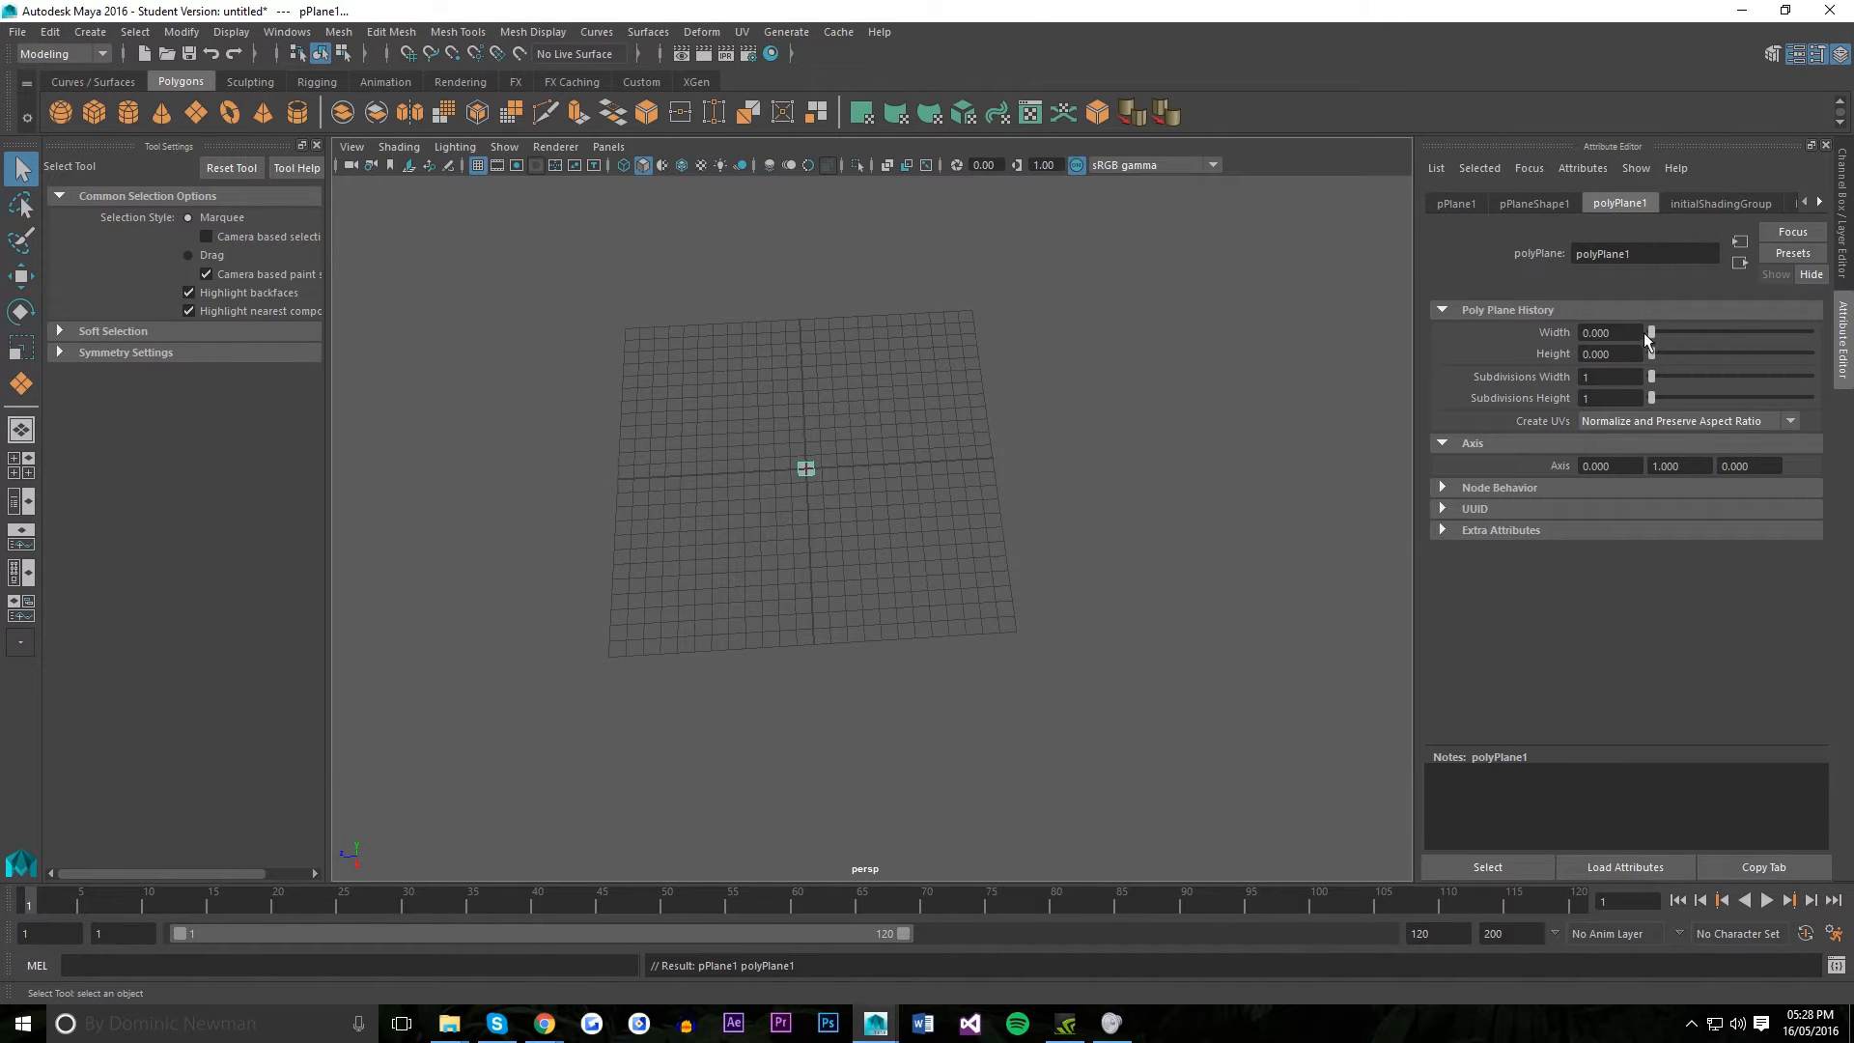
click(1608, 354)
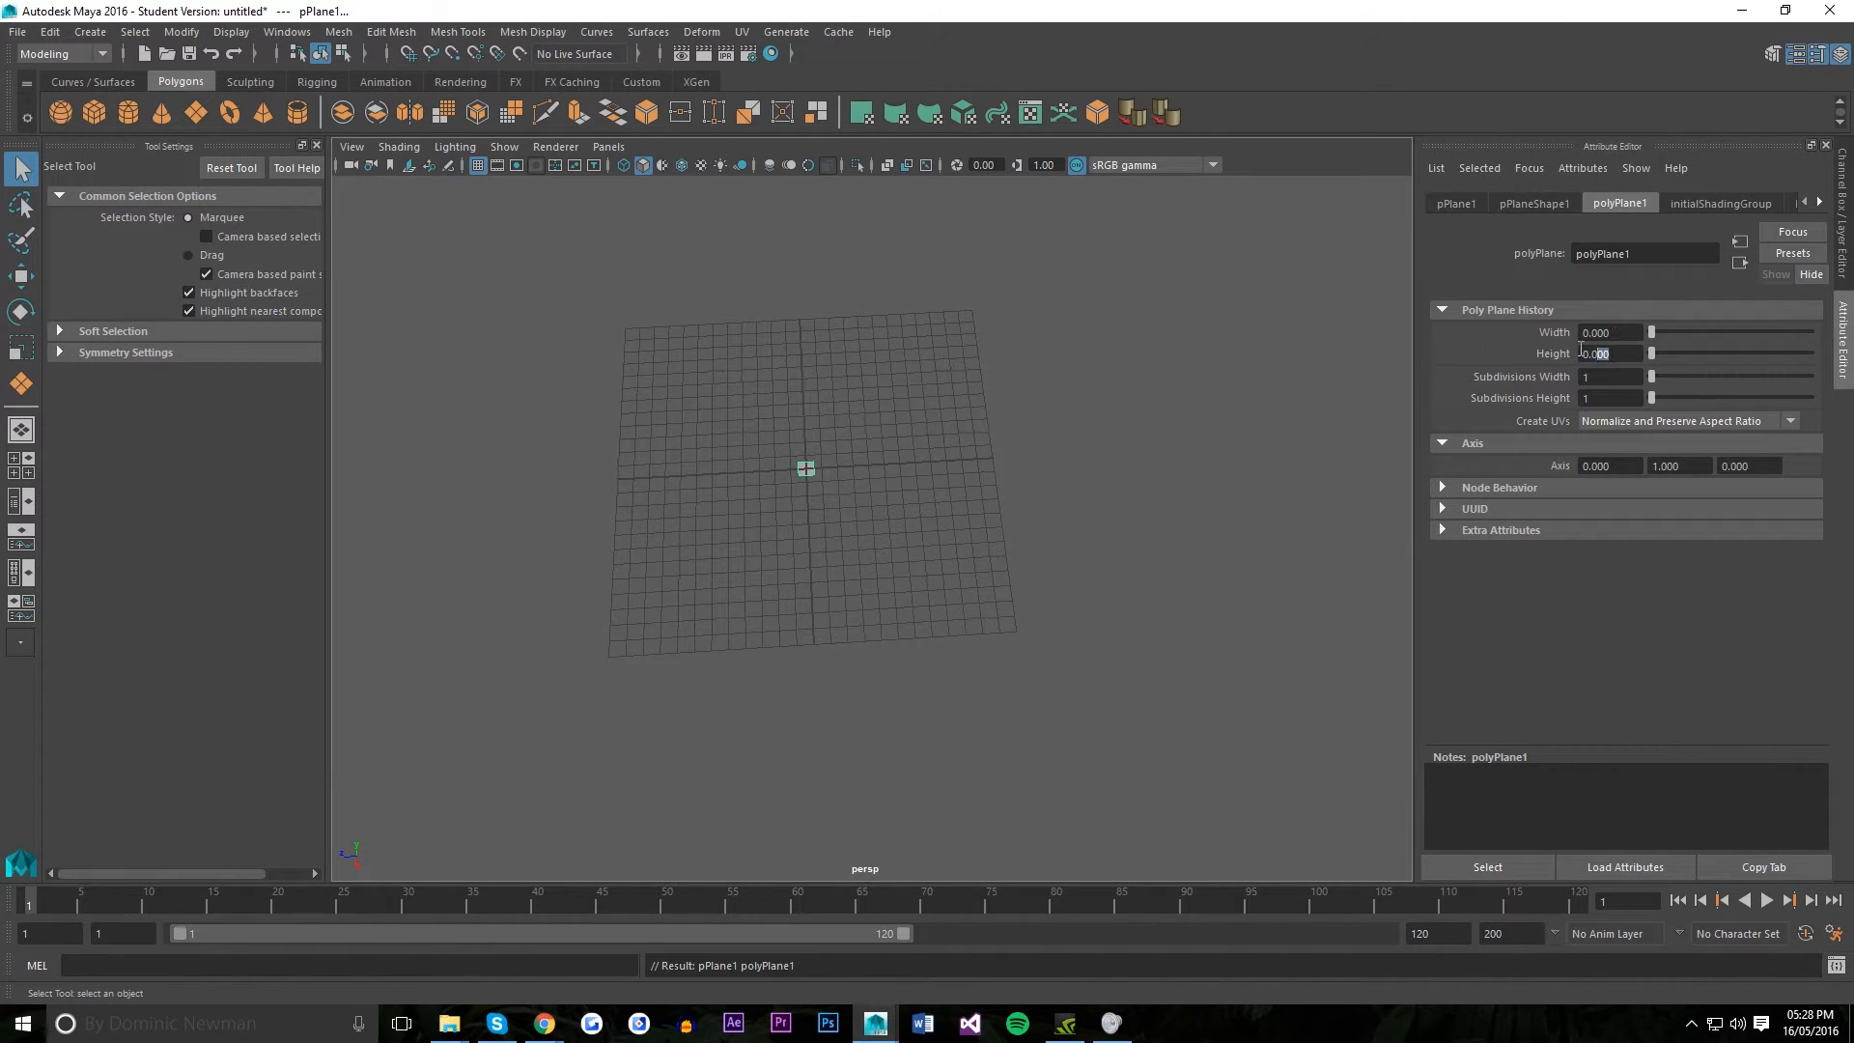
text(100)
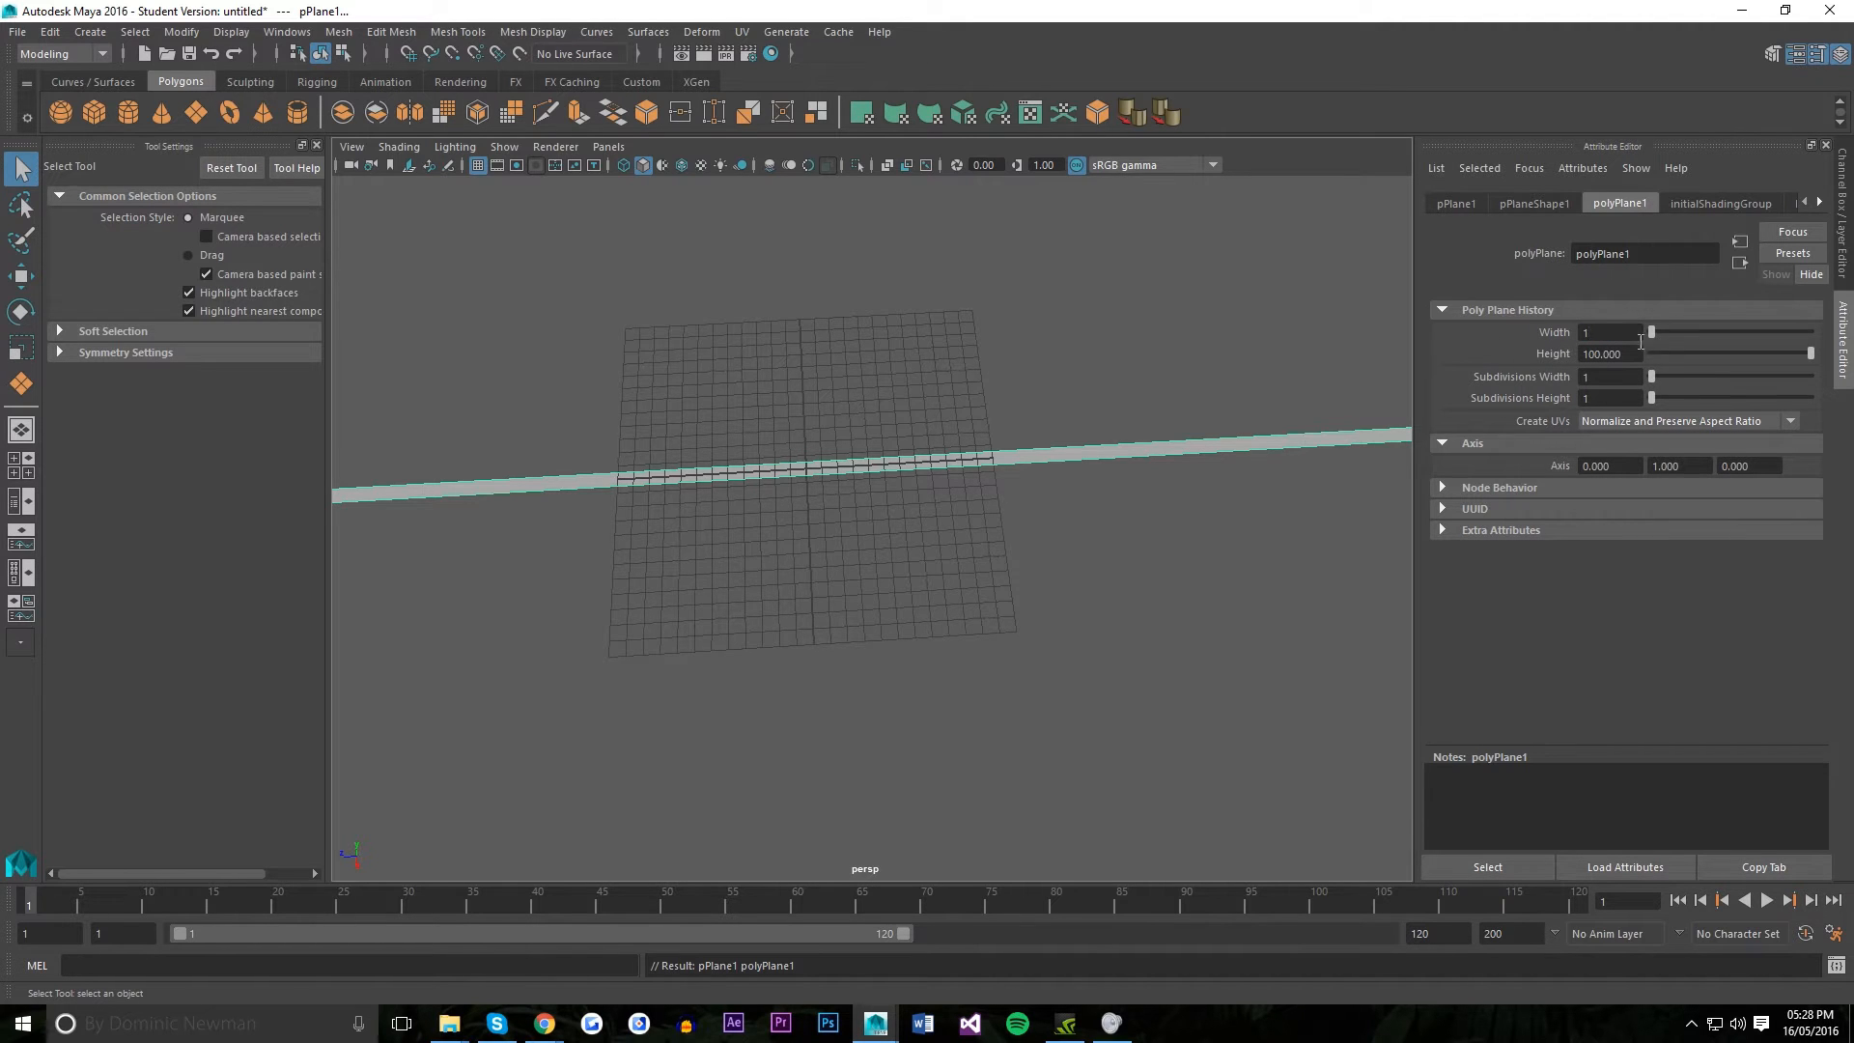
text(100.000)
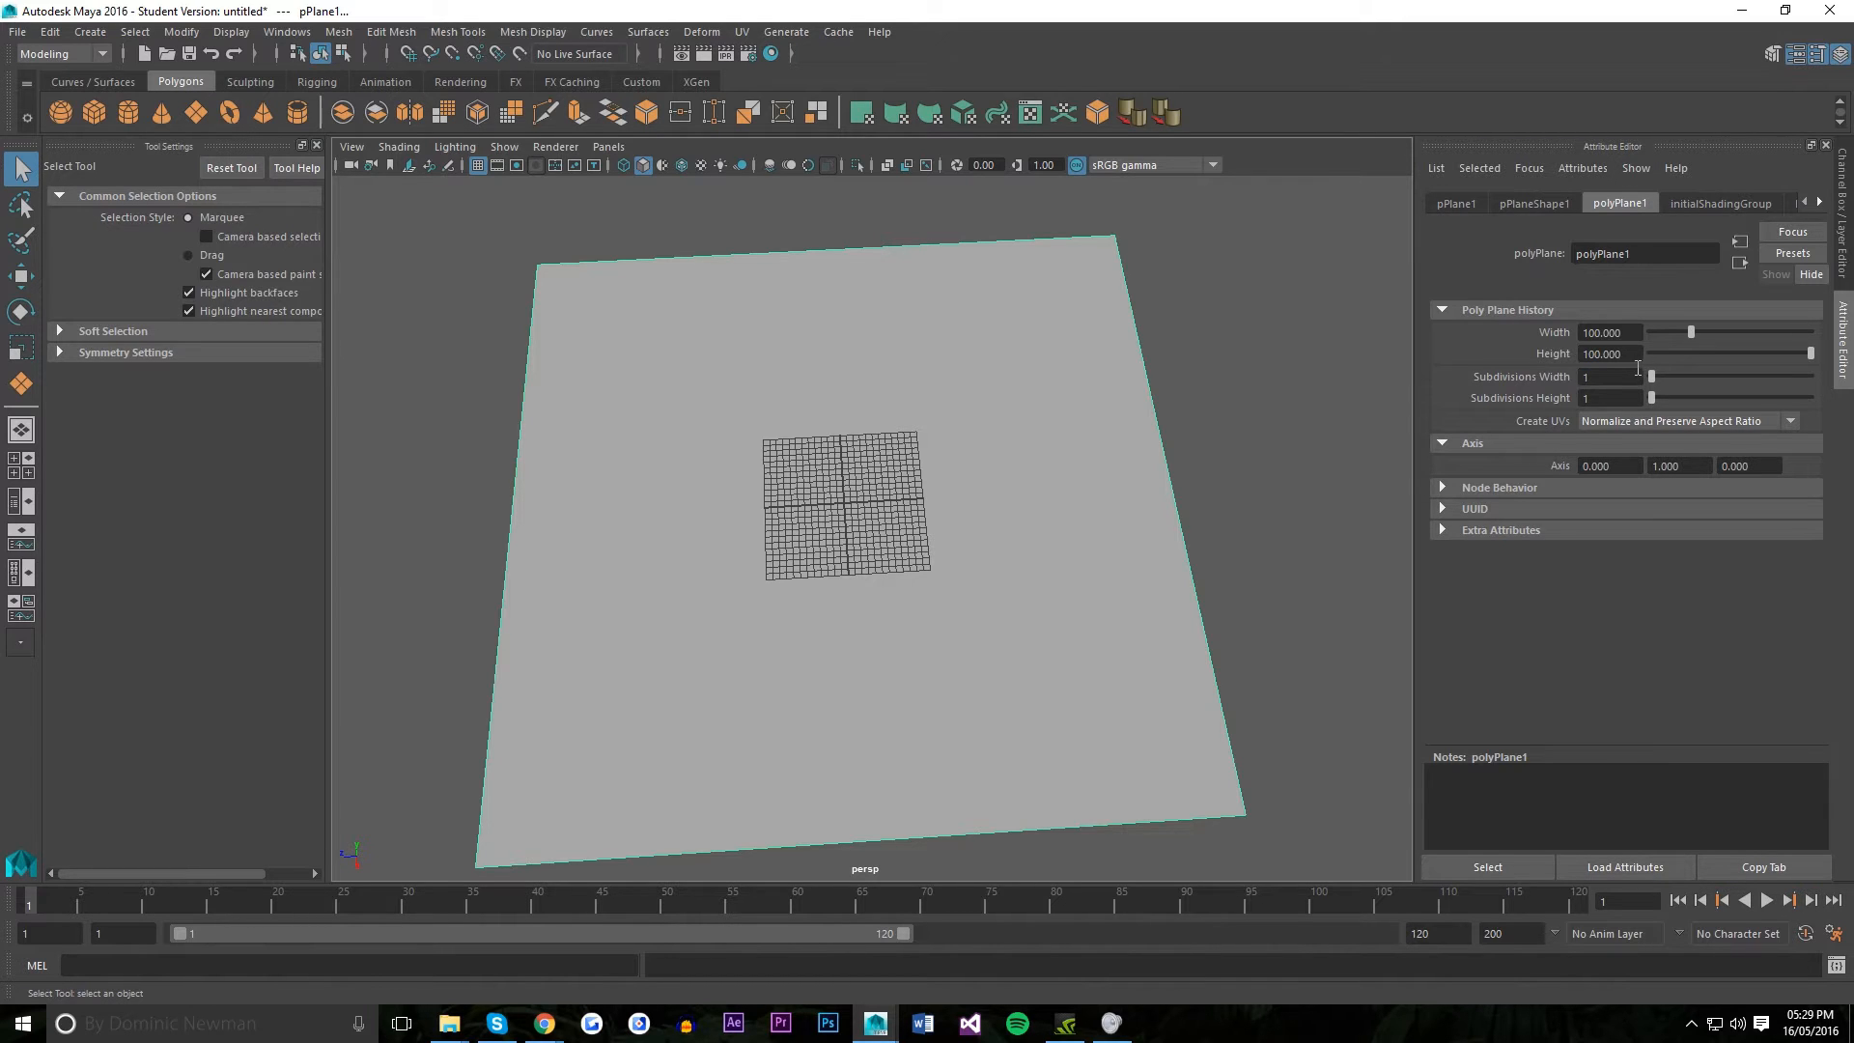
Set polyPlane1's Subdivisions Width and Subdivisions Height to 128 each.
text(128)
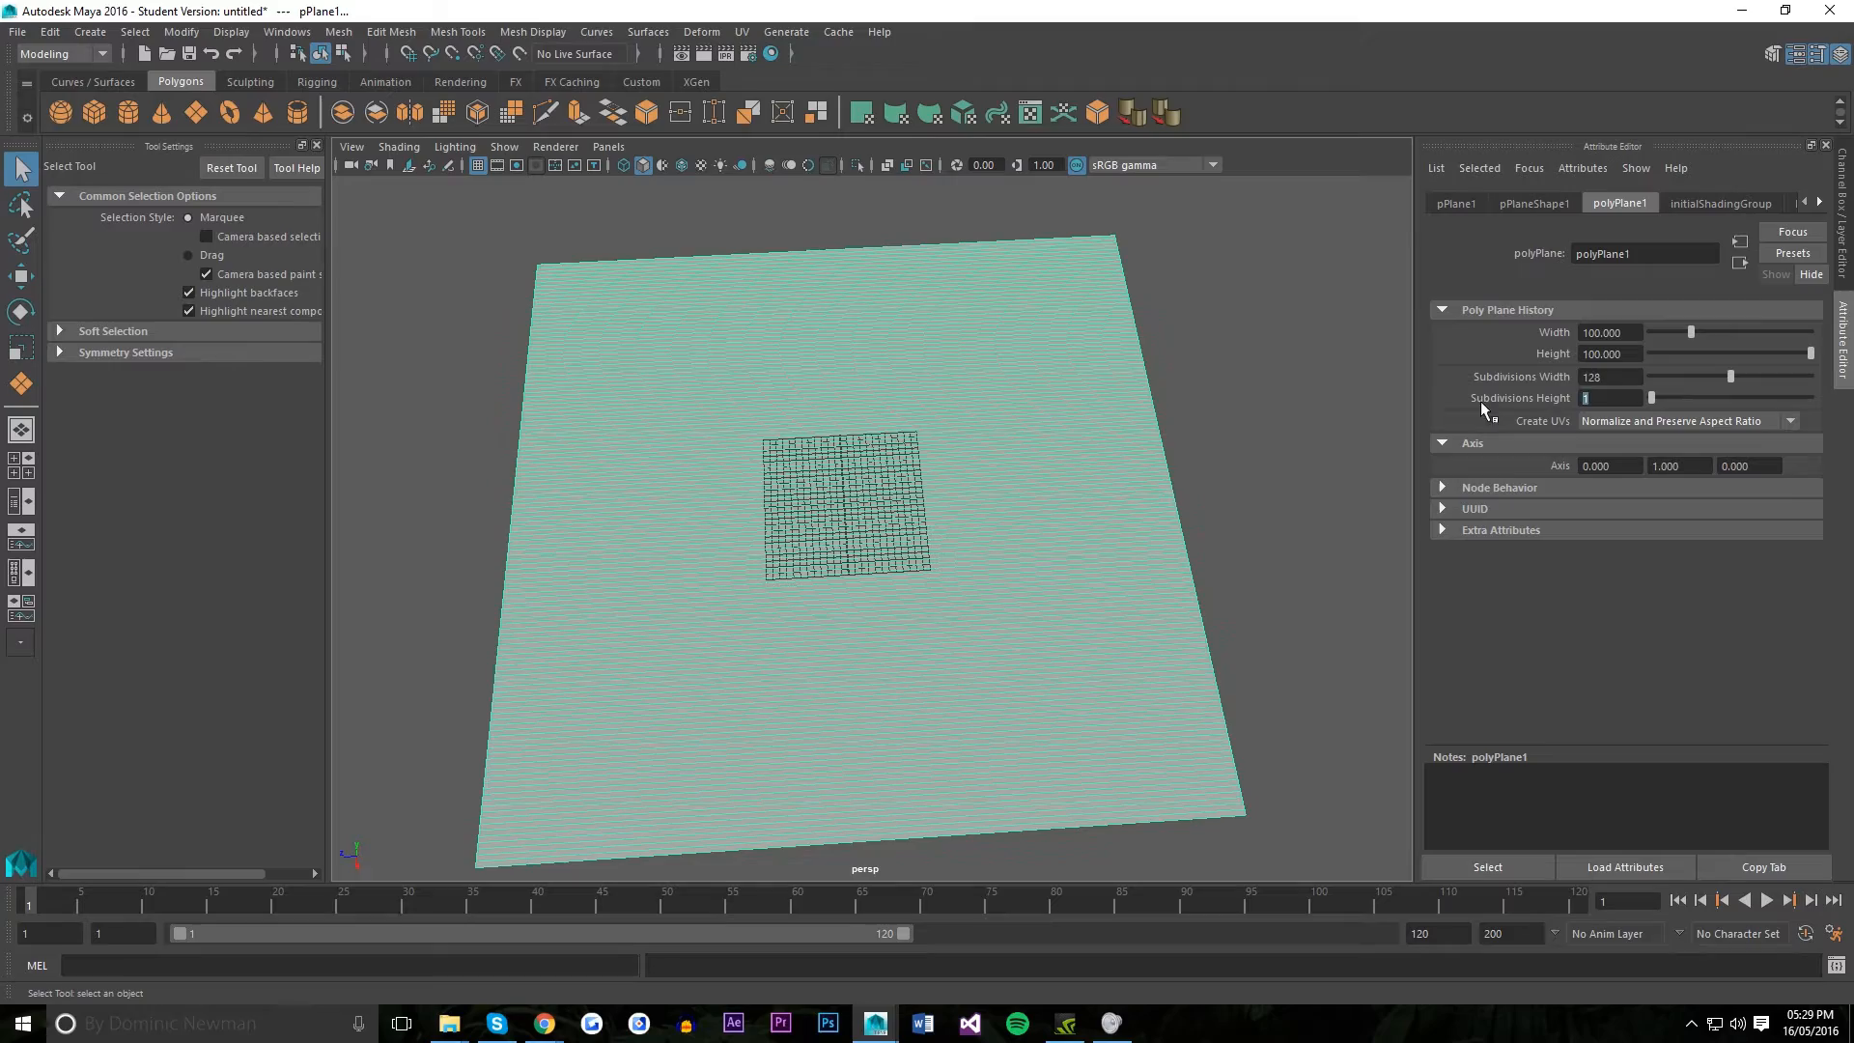
text(128)
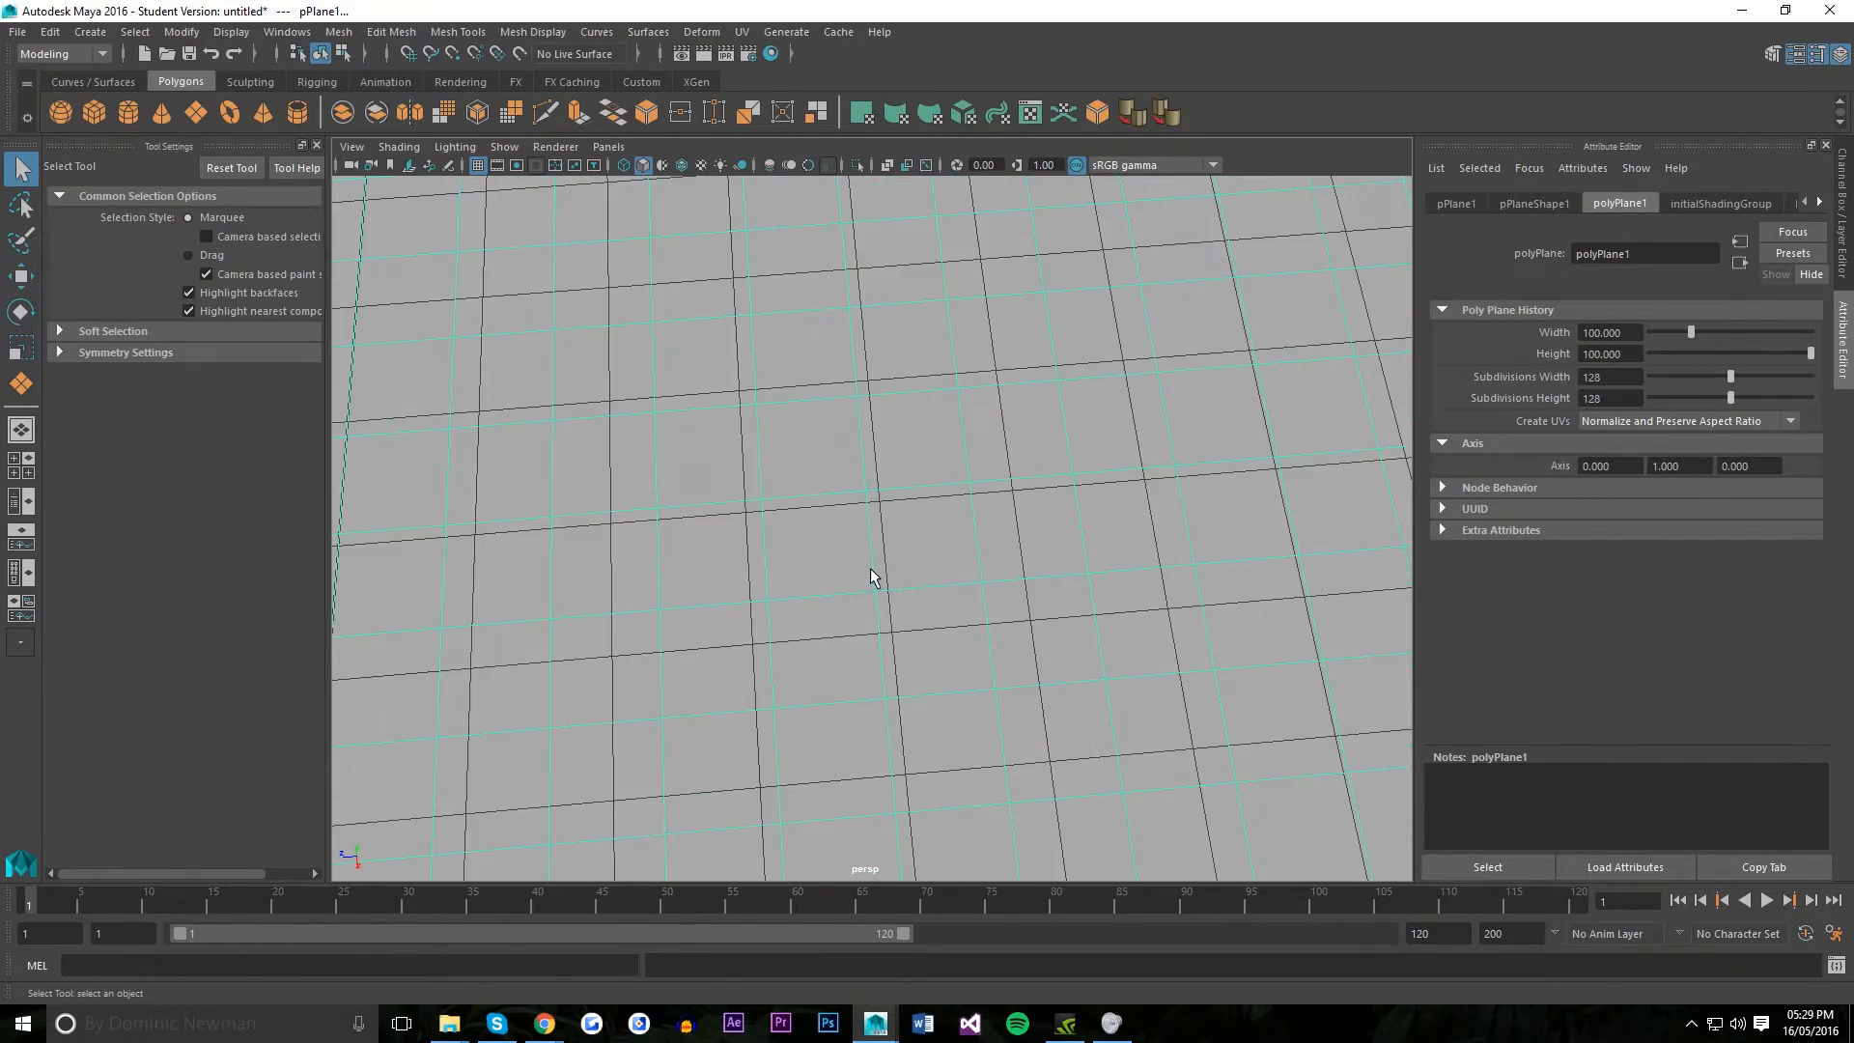
mouse_move(855, 534)
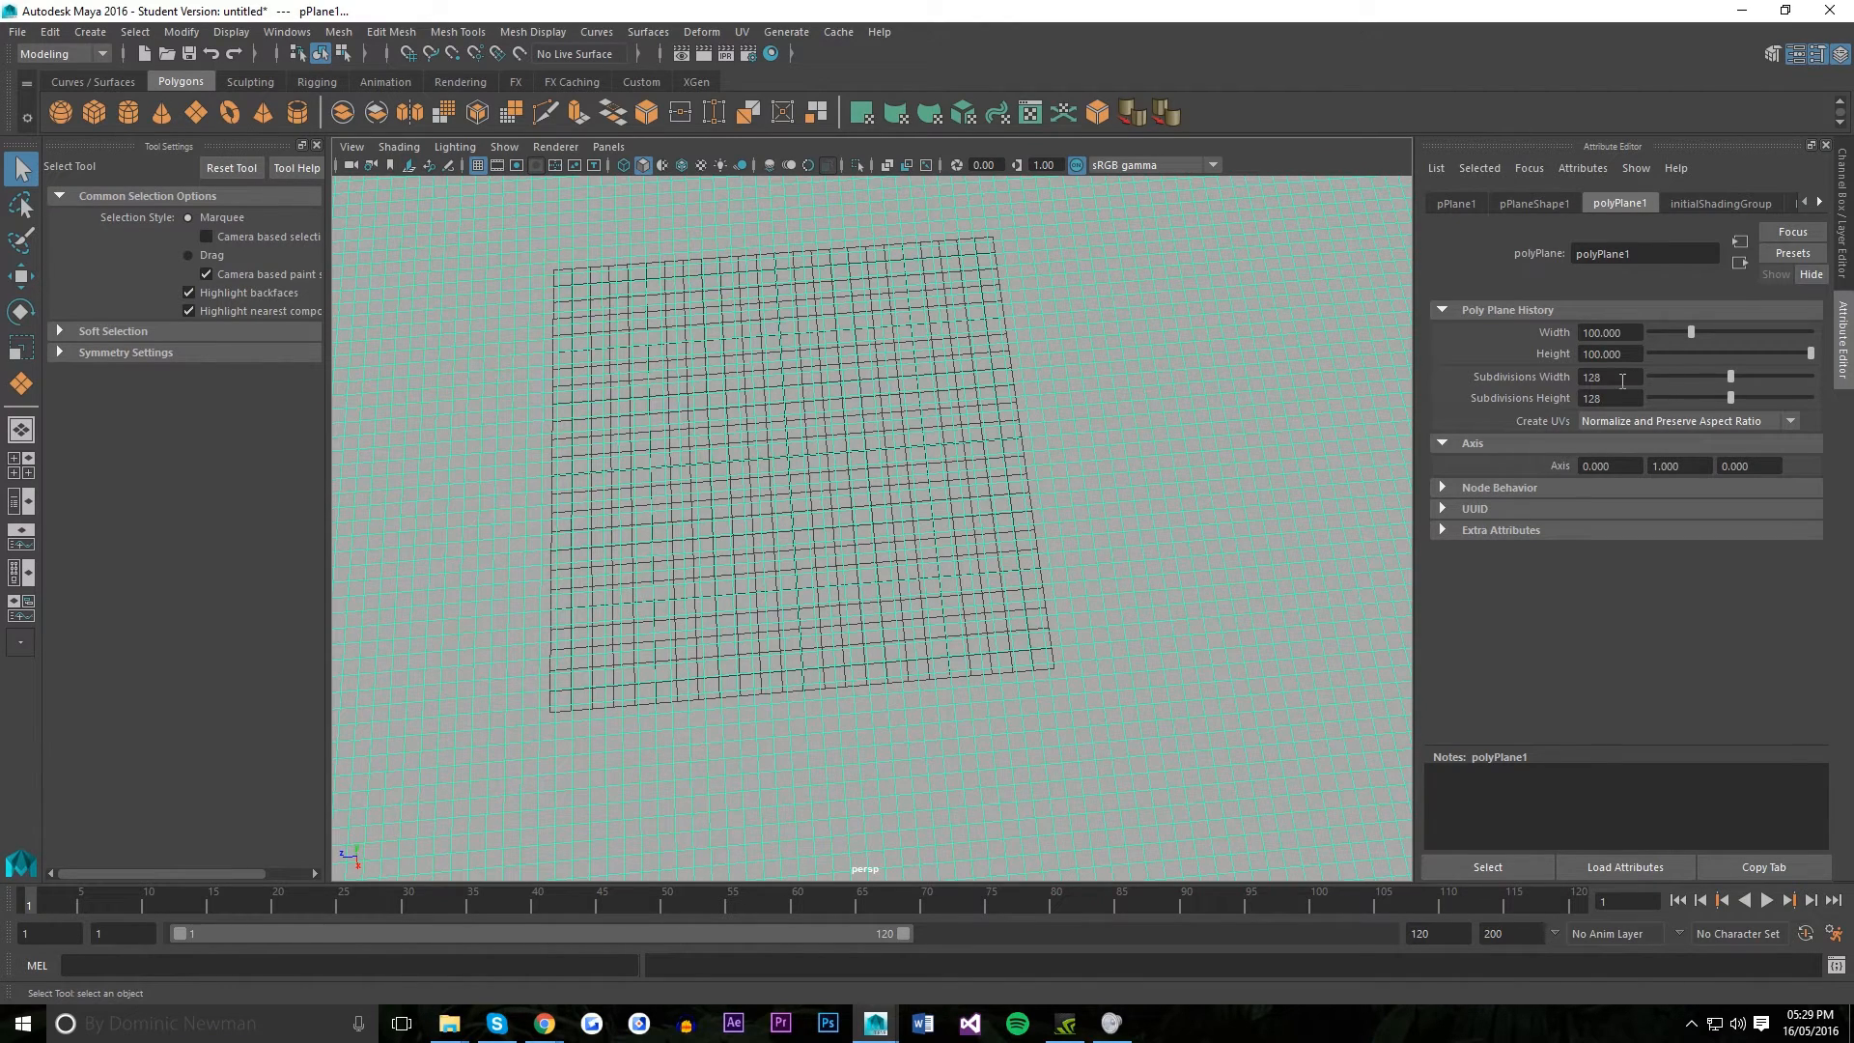
click(1607, 396)
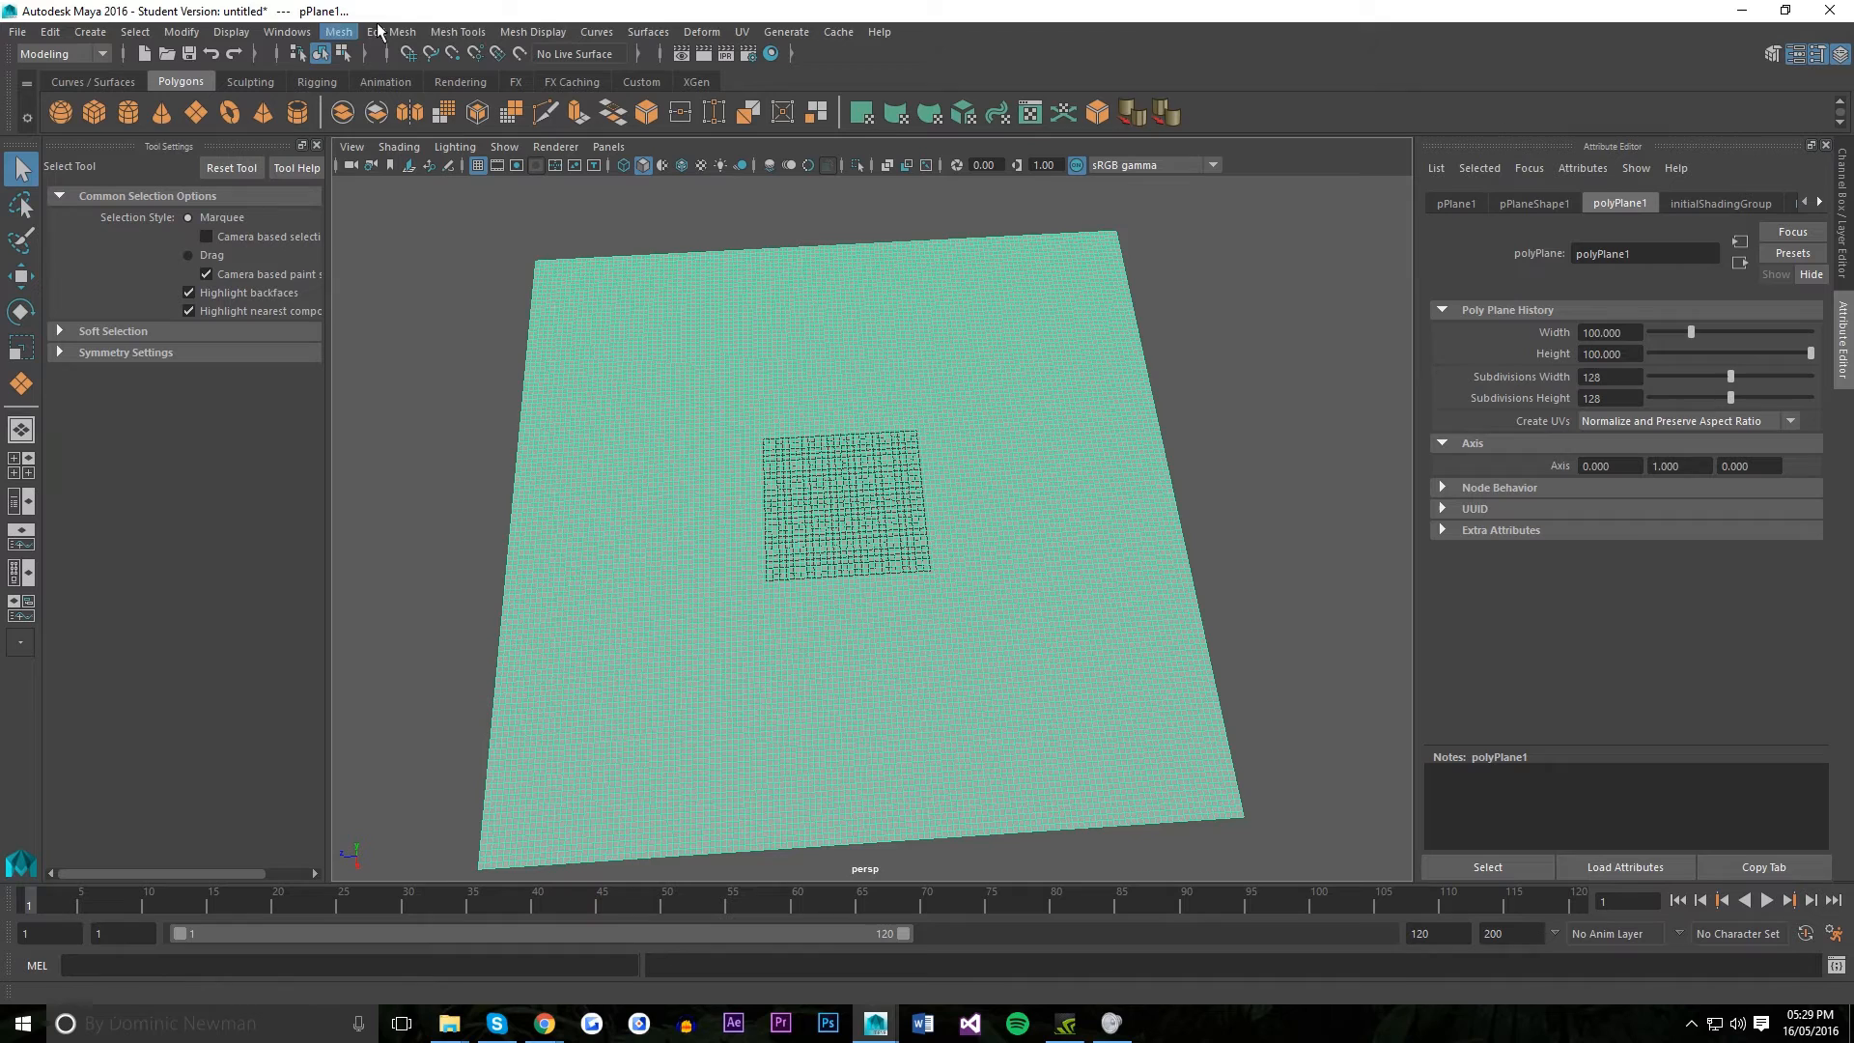
Apply a Texture deformer to the plane from the Deform menu.
click(701, 32)
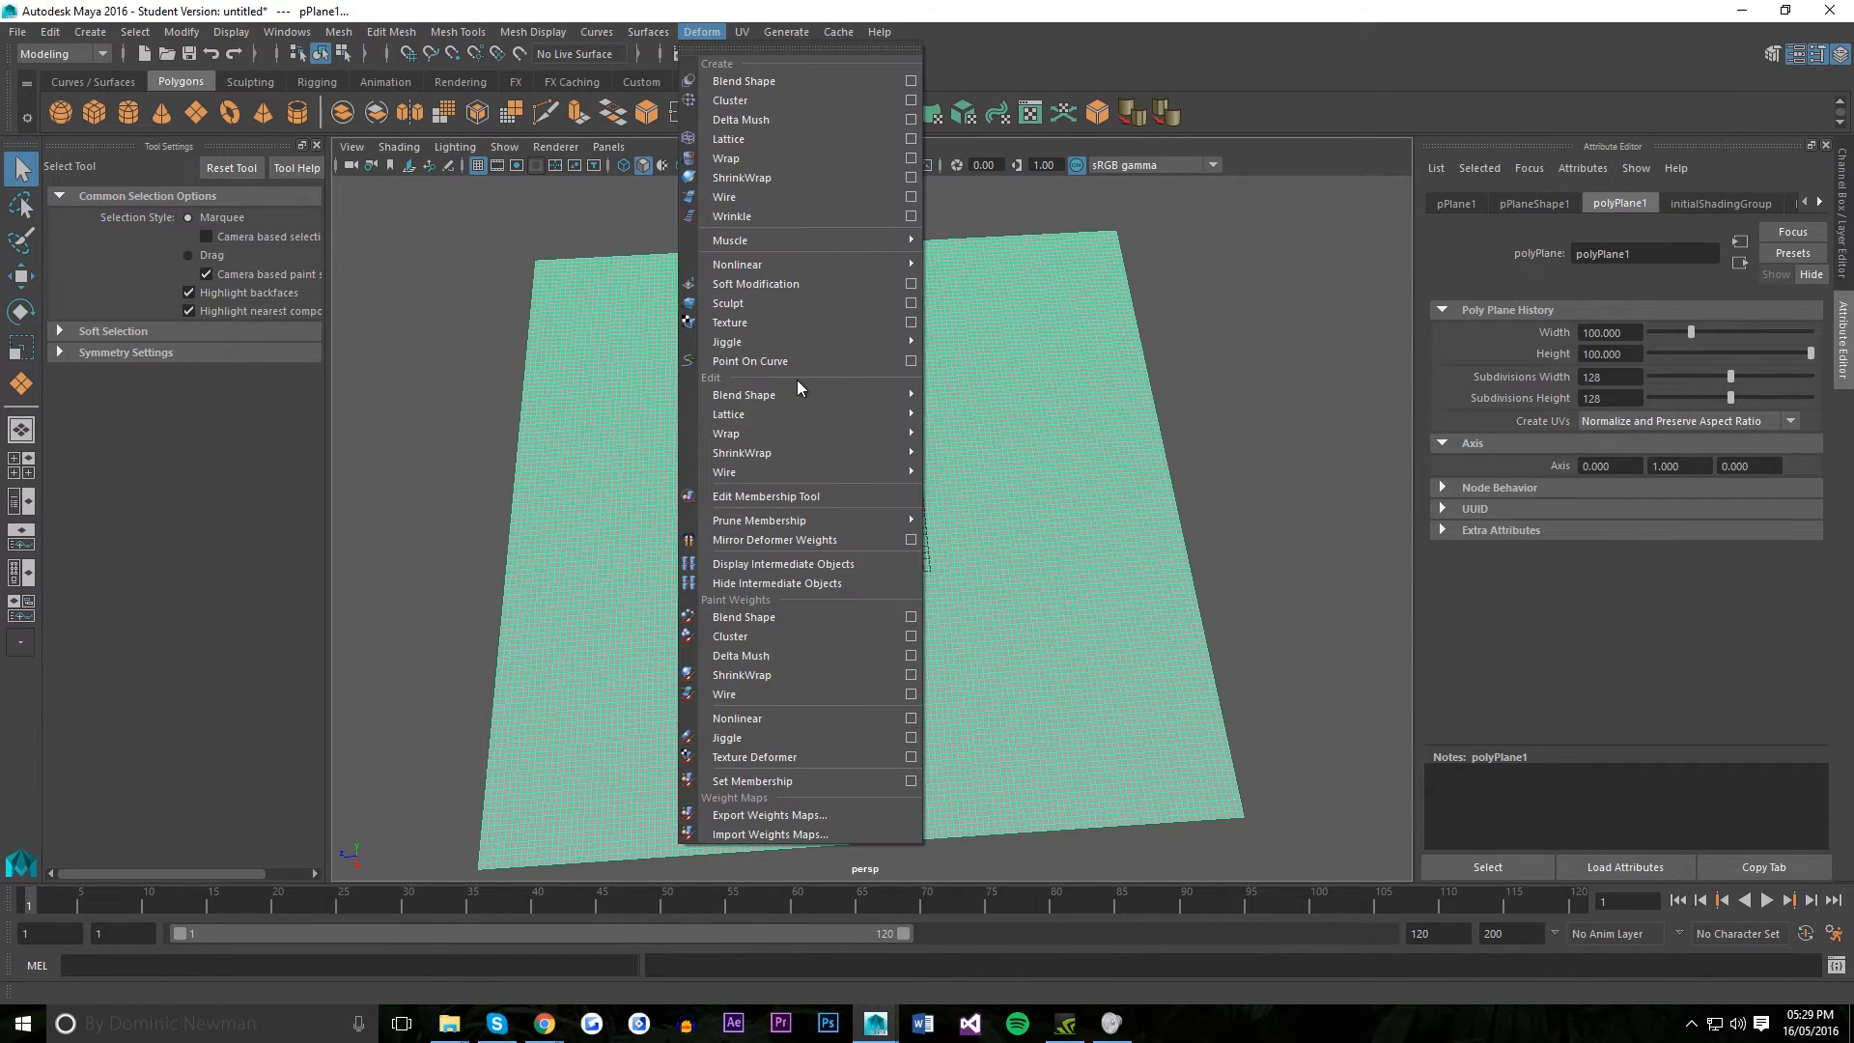
click(730, 321)
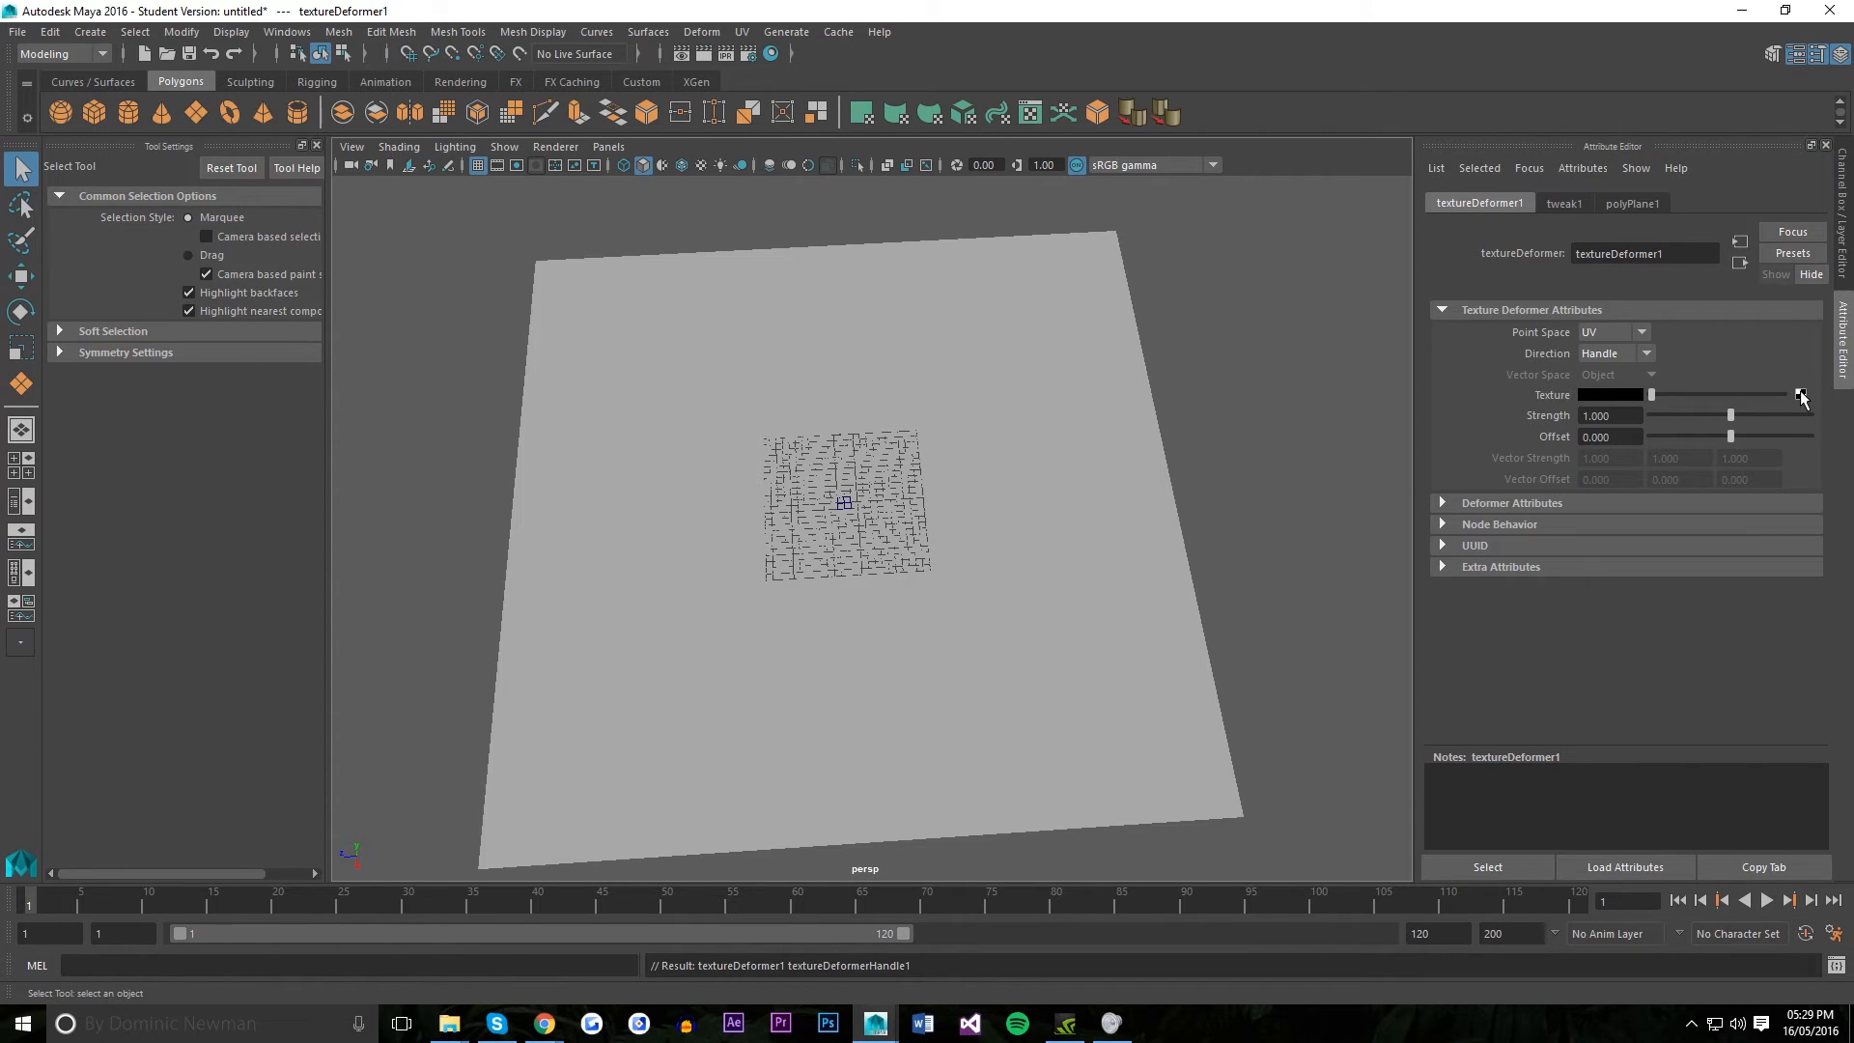
Feed the deformer's Texture with a File node loading Heightmap.png.
click(1798, 394)
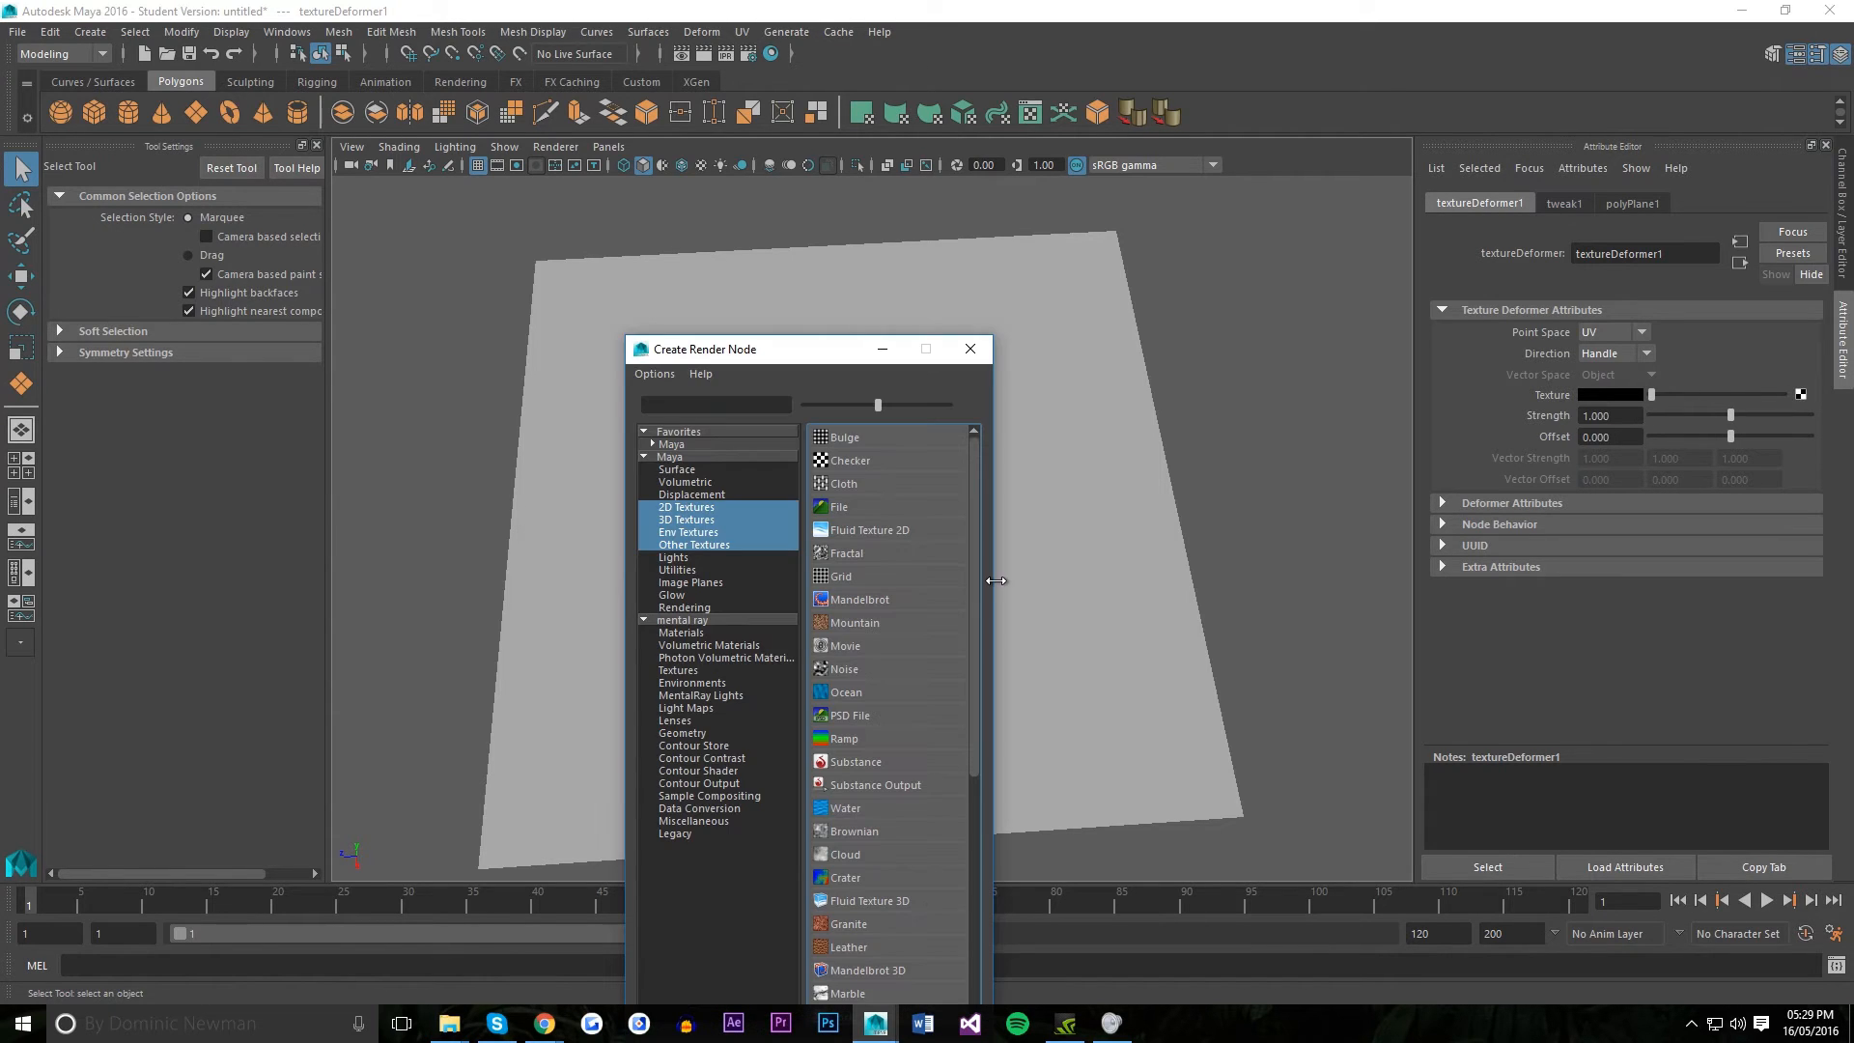
click(837, 506)
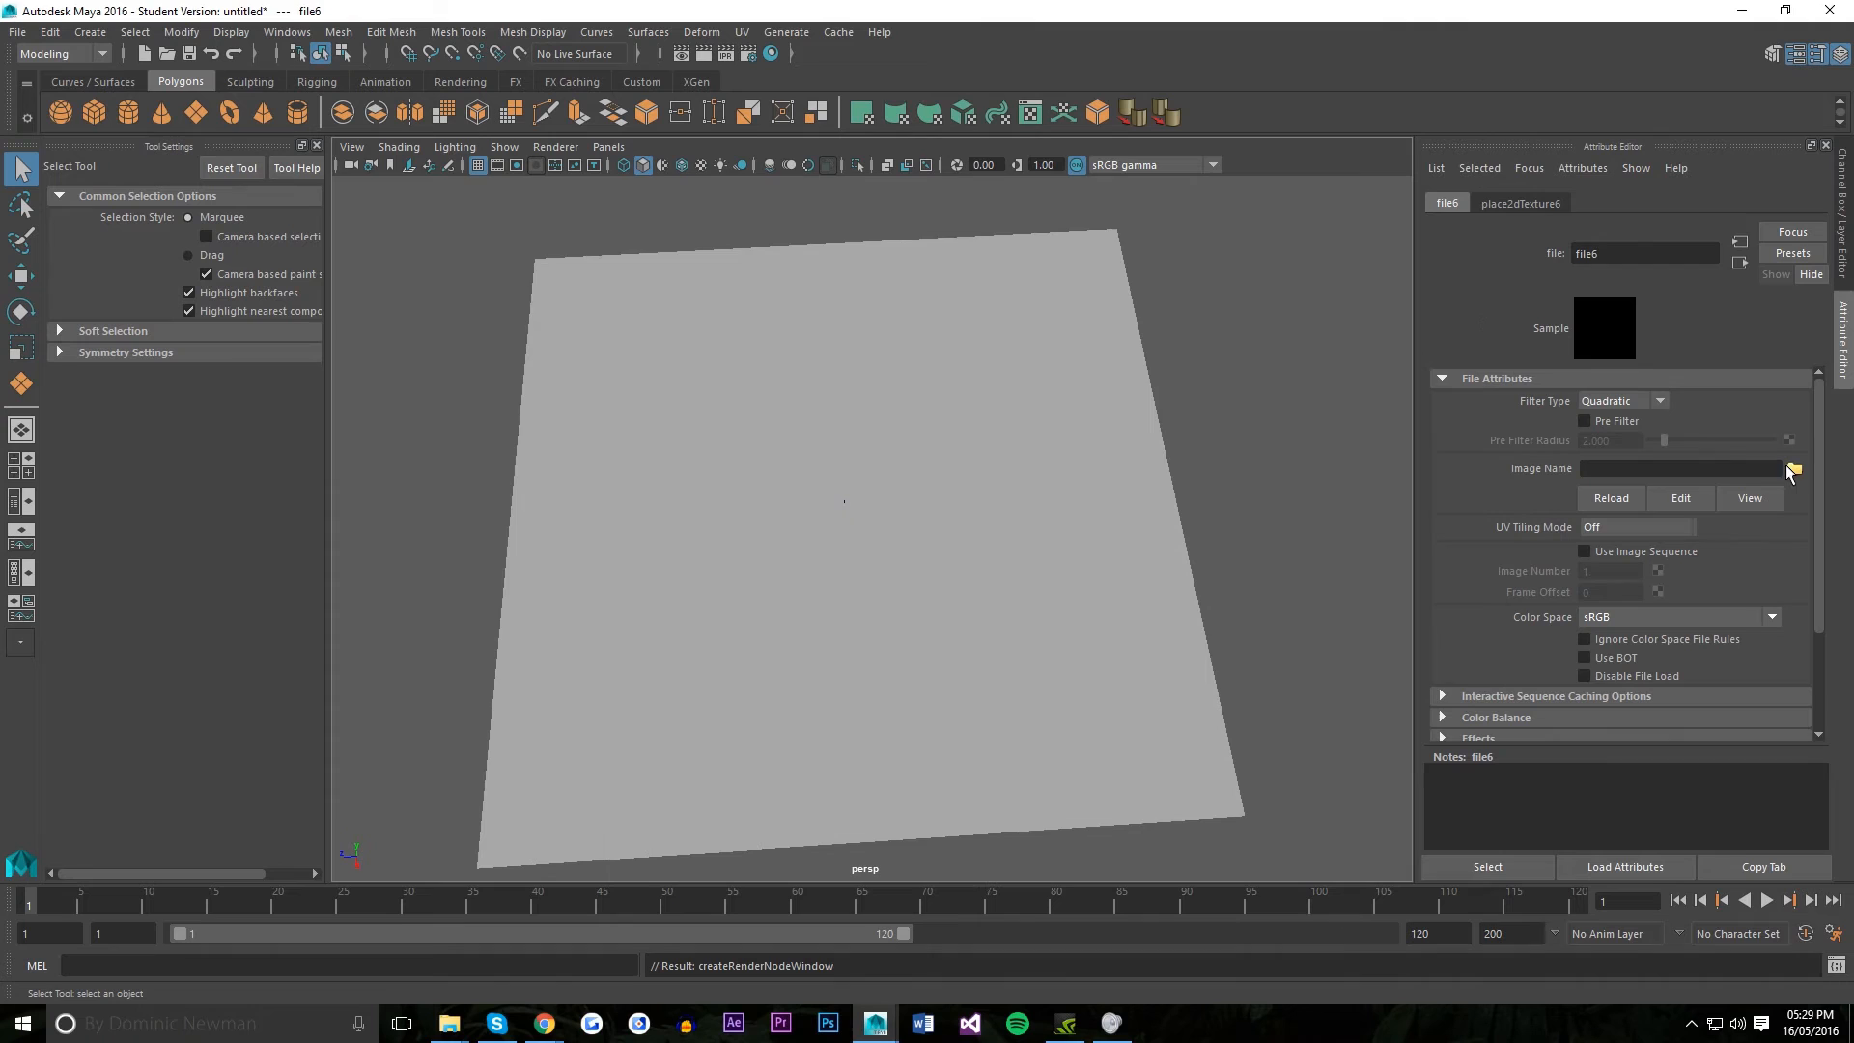
click(1792, 469)
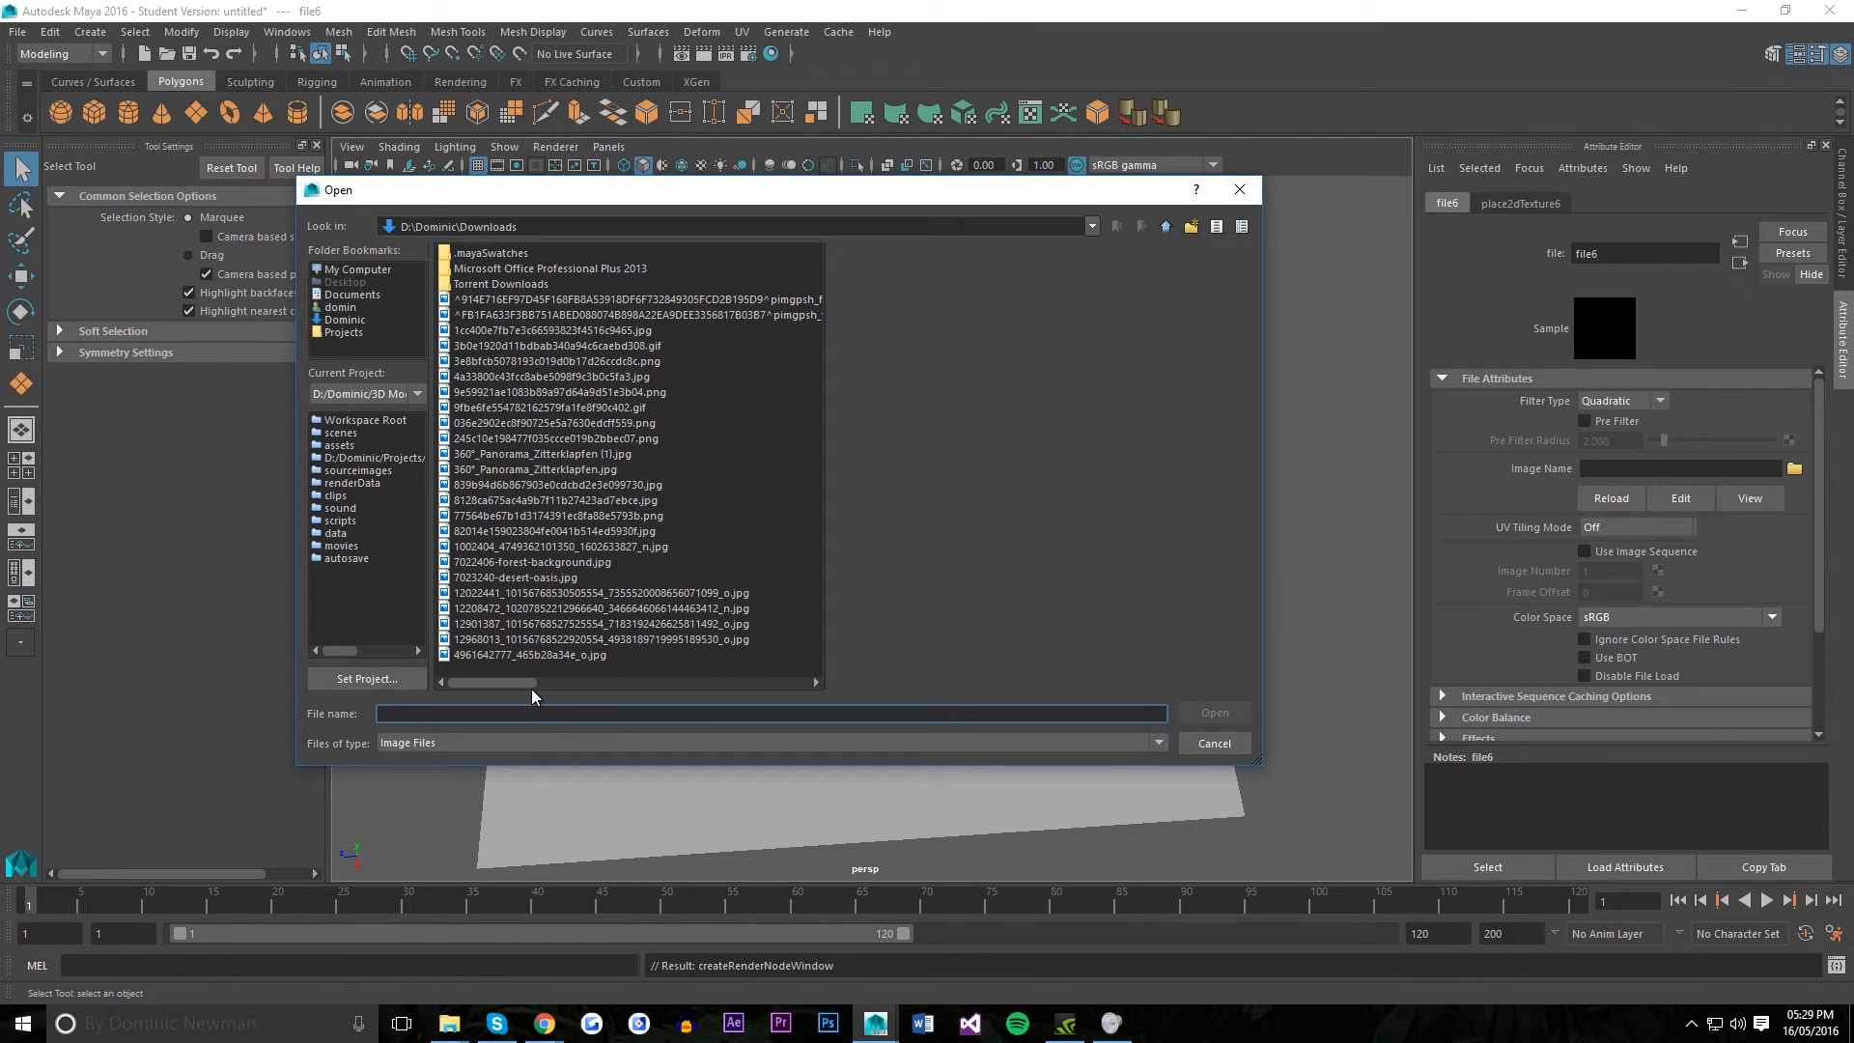
text(heightmap.png)
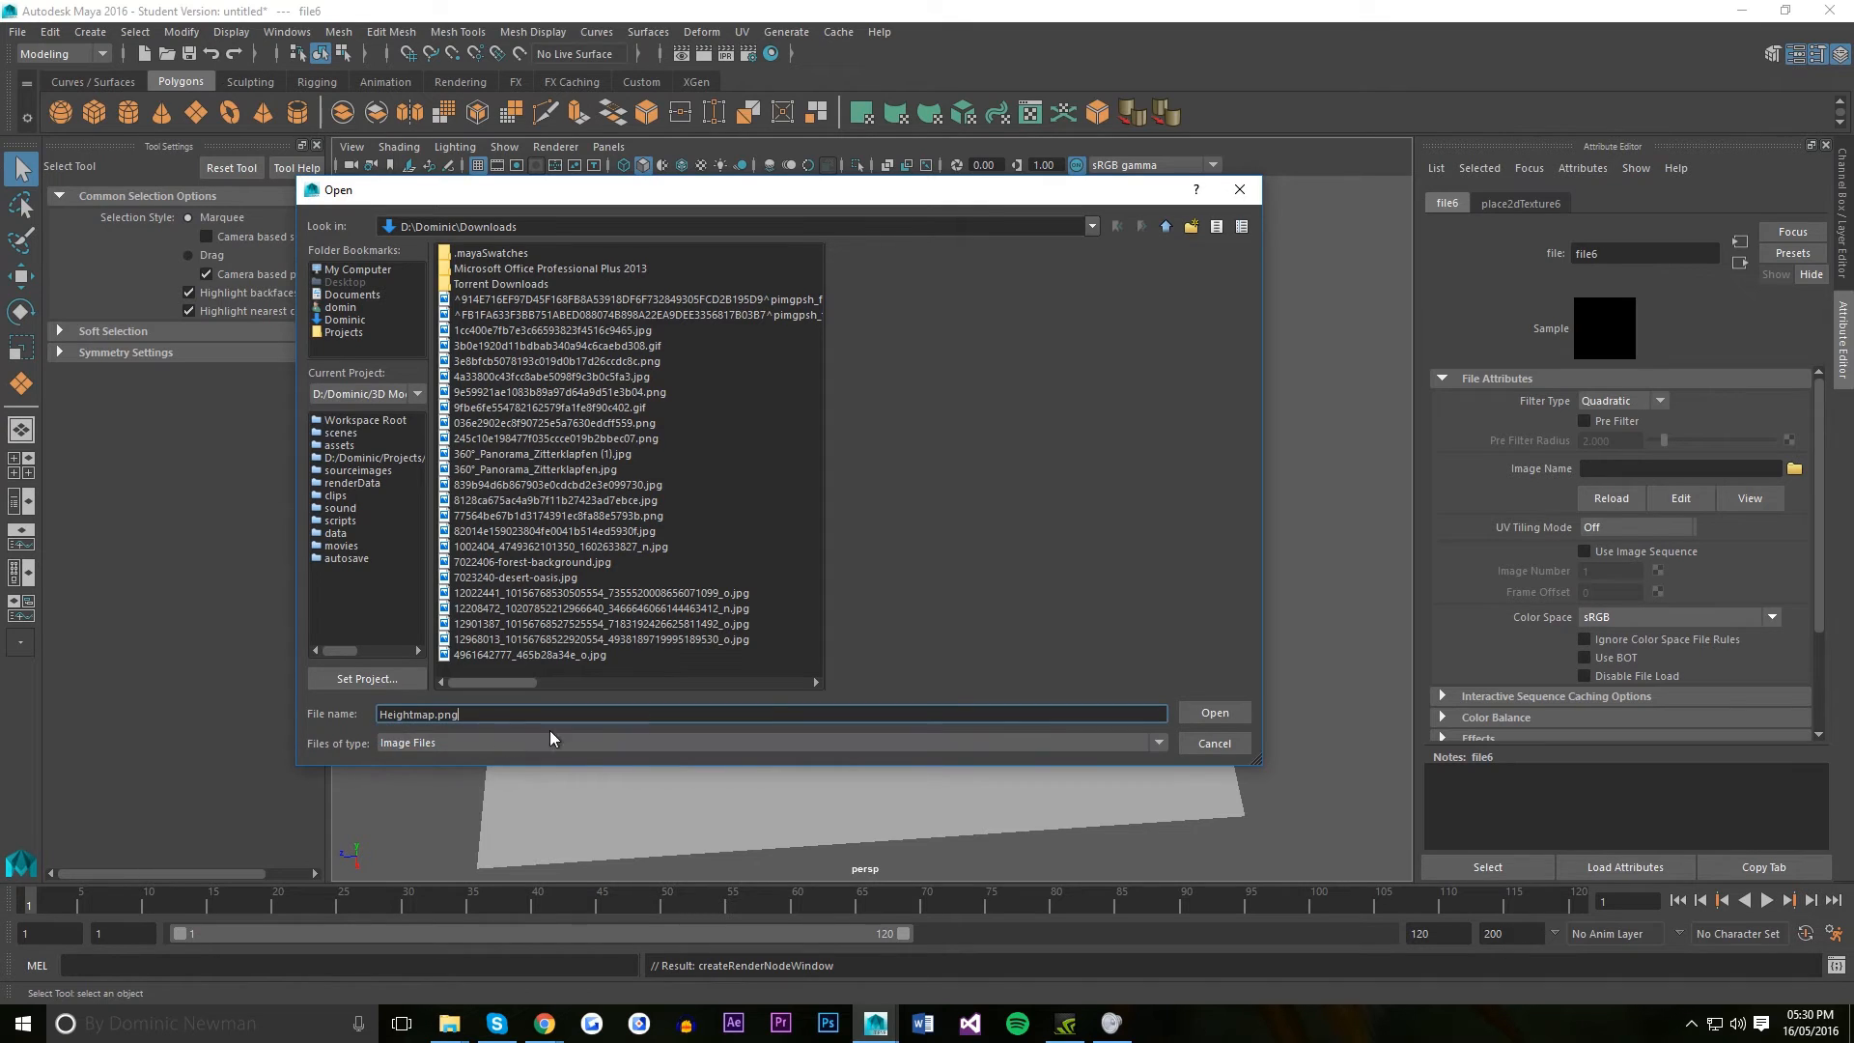
click(1212, 712)
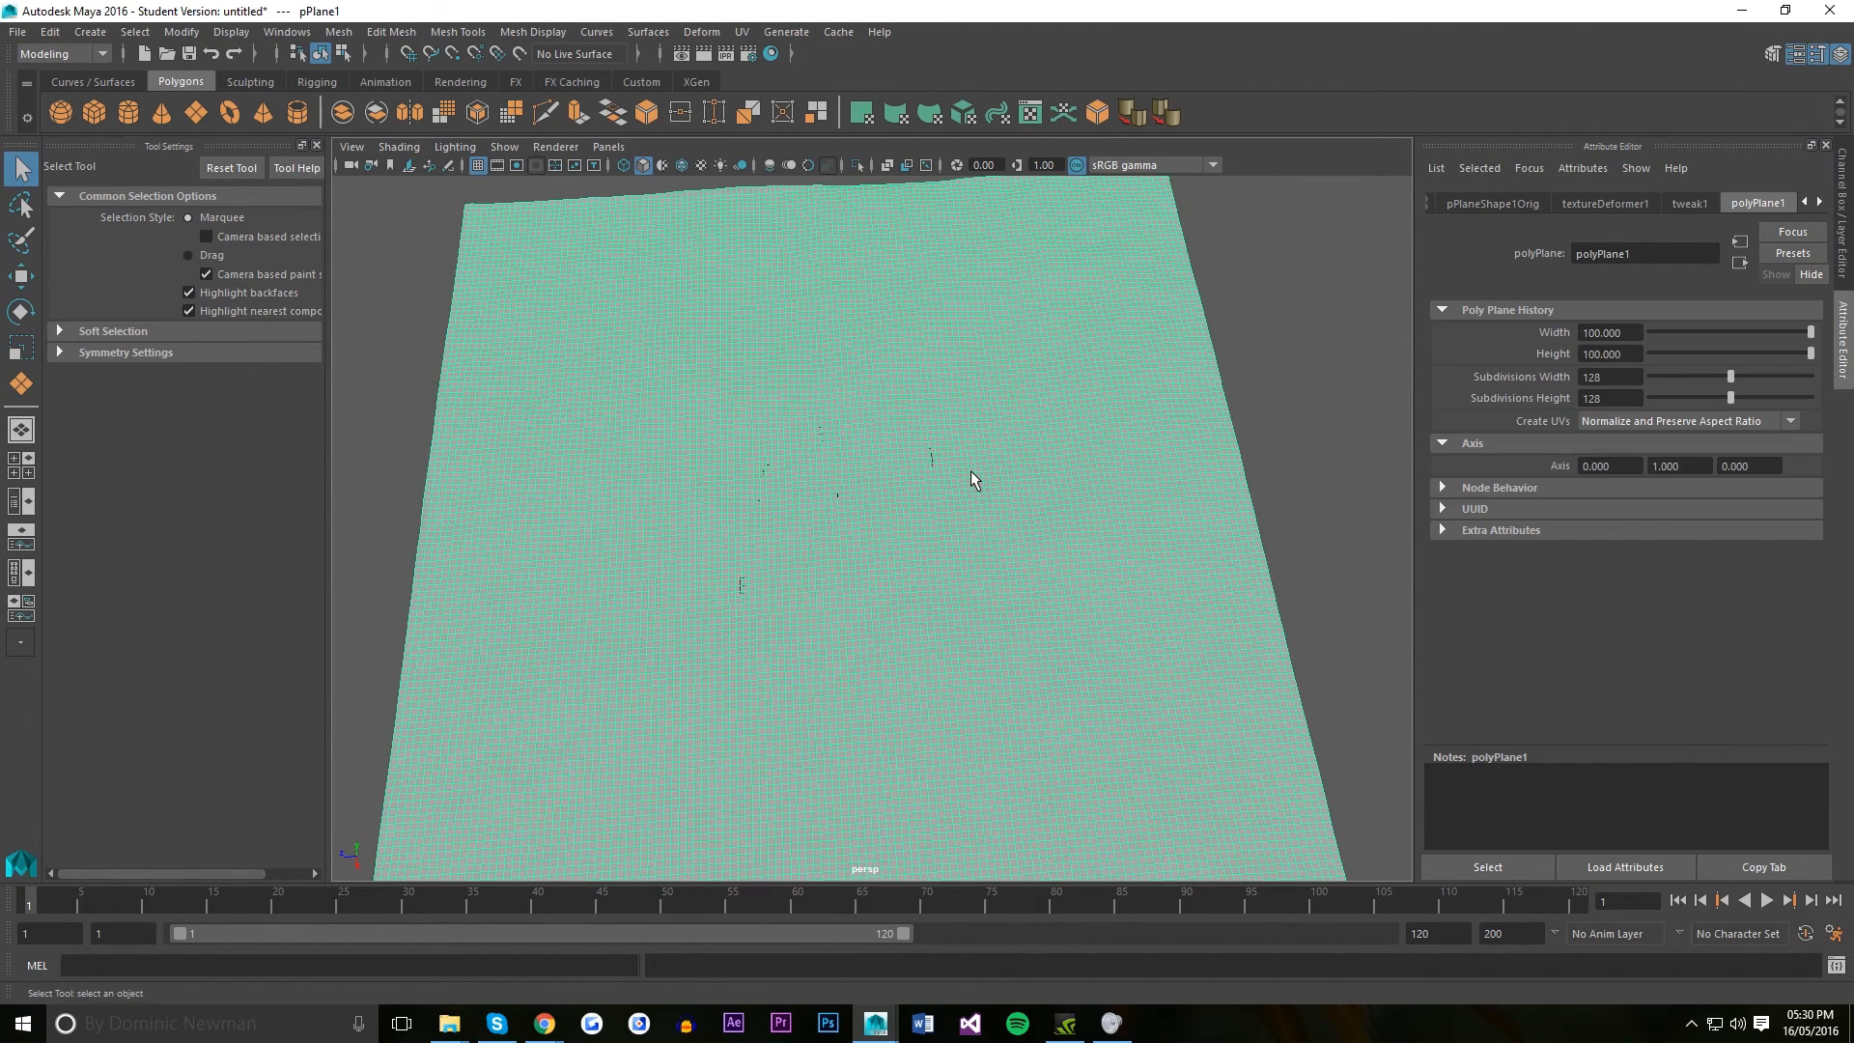
Orbit to inspect the deformed plane and show textureDeformer1's strength and offset settings.
drag(969, 479, 954, 408)
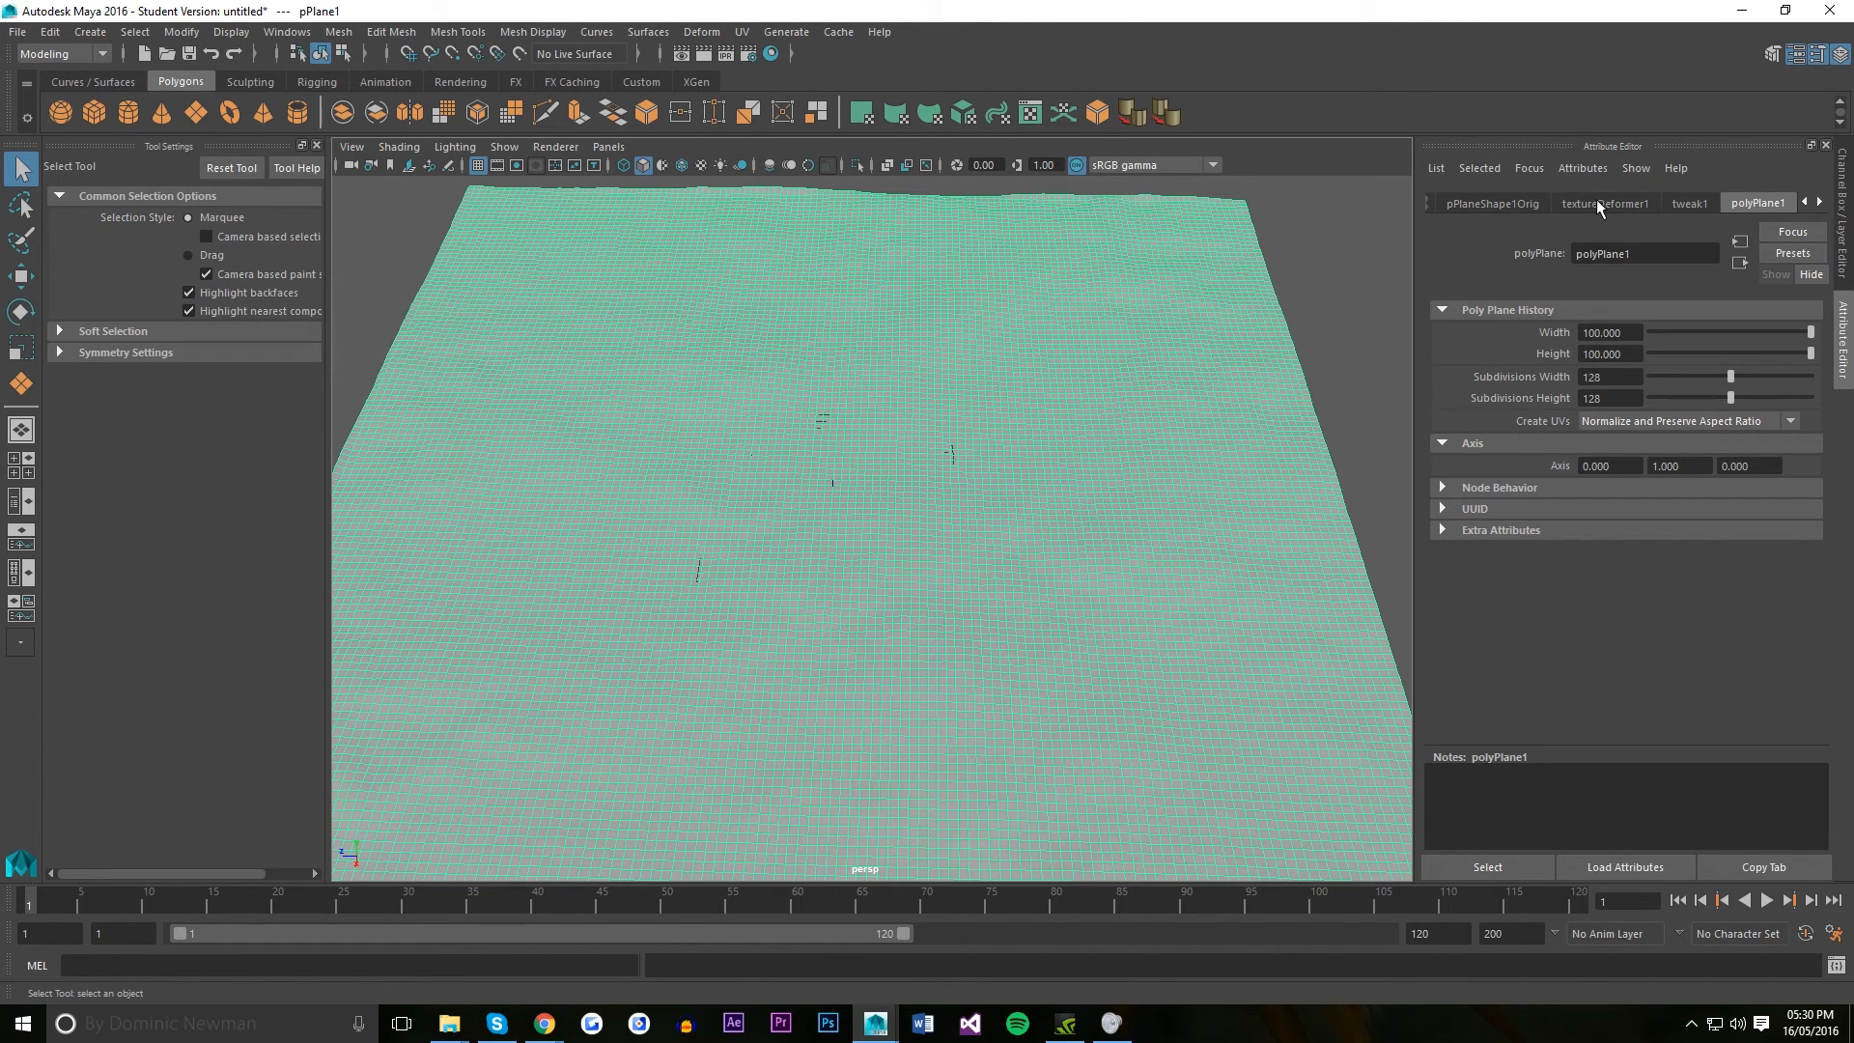
click(1604, 204)
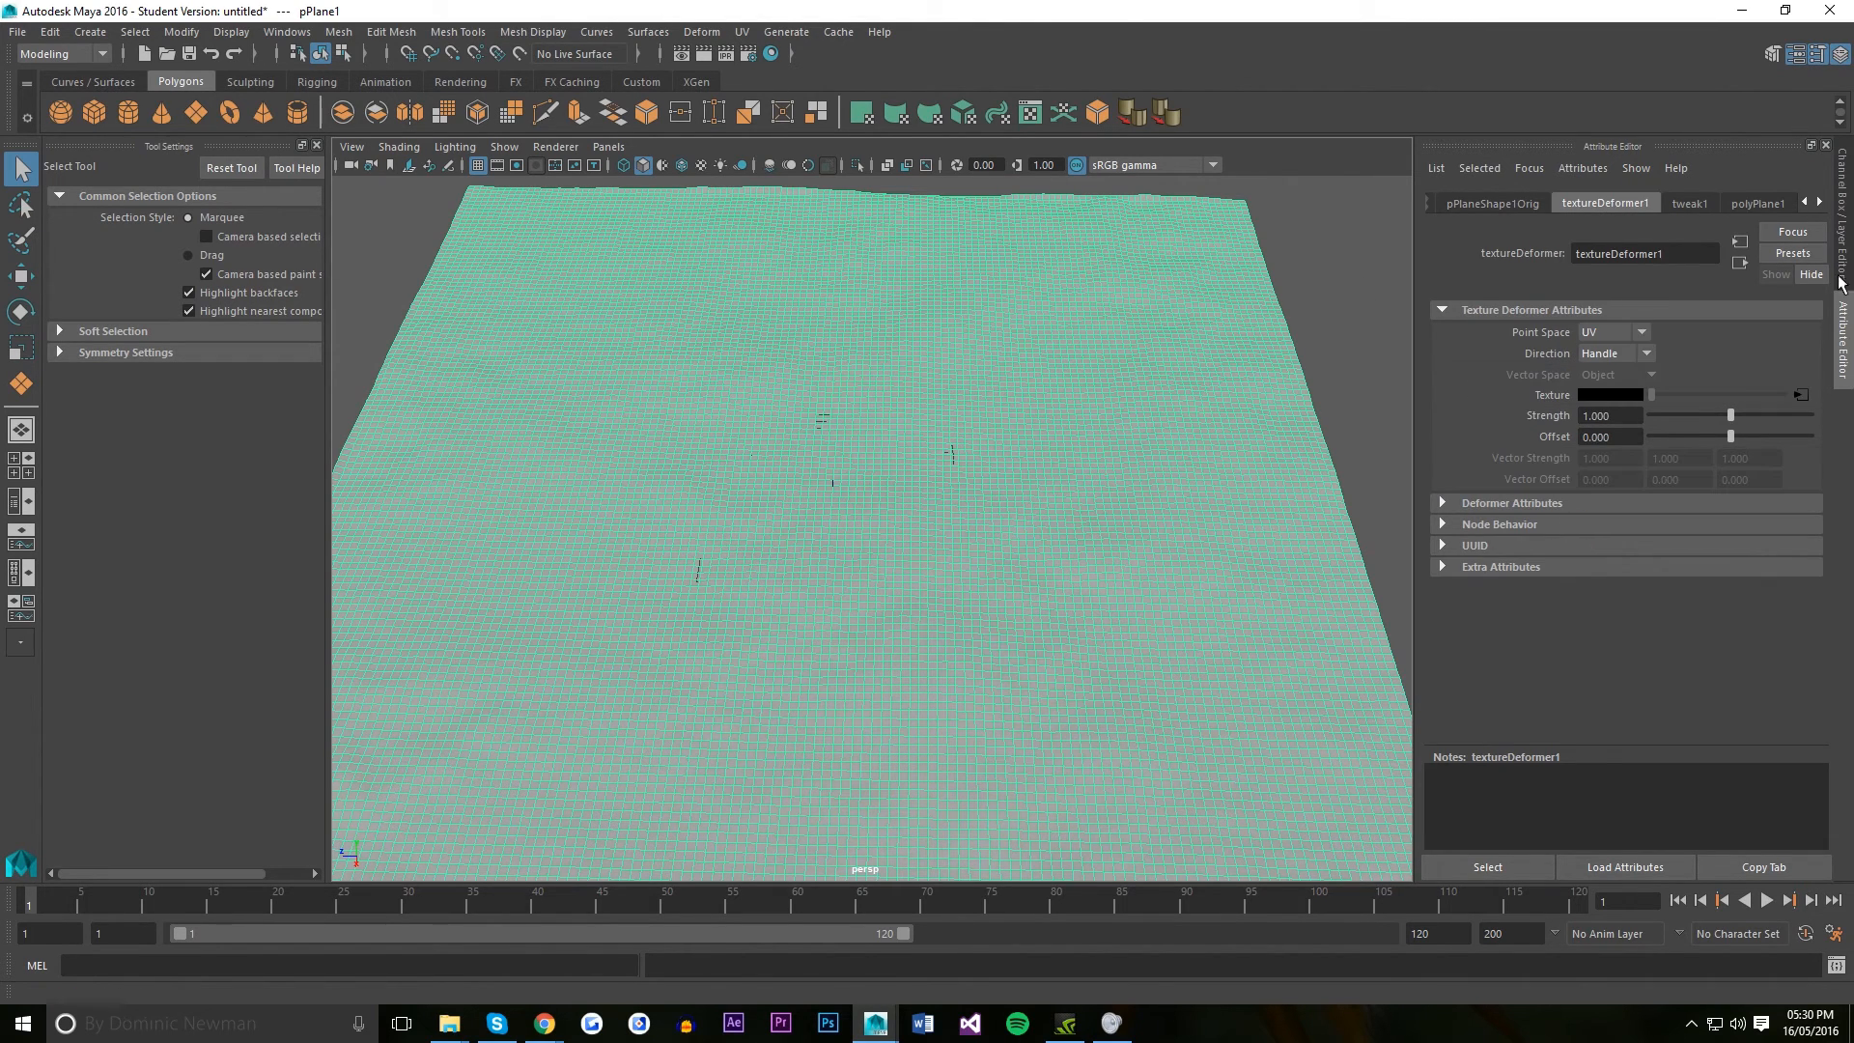